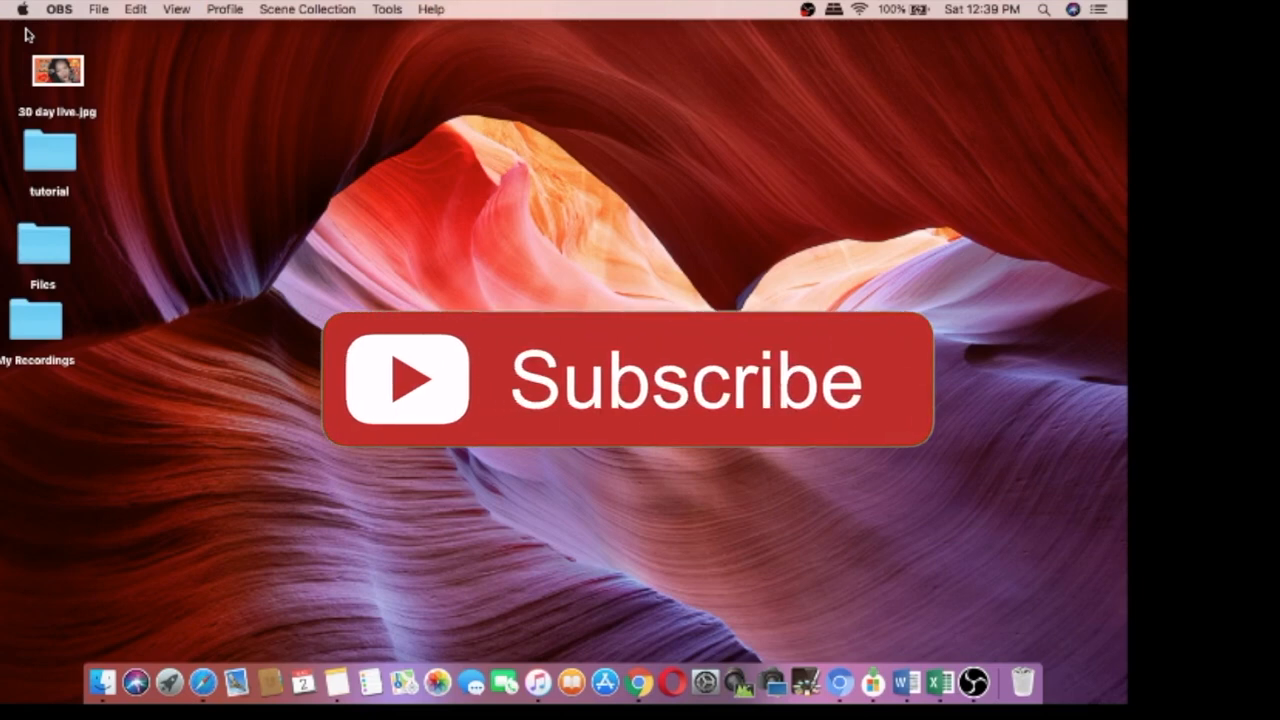
mouse_move(840, 450)
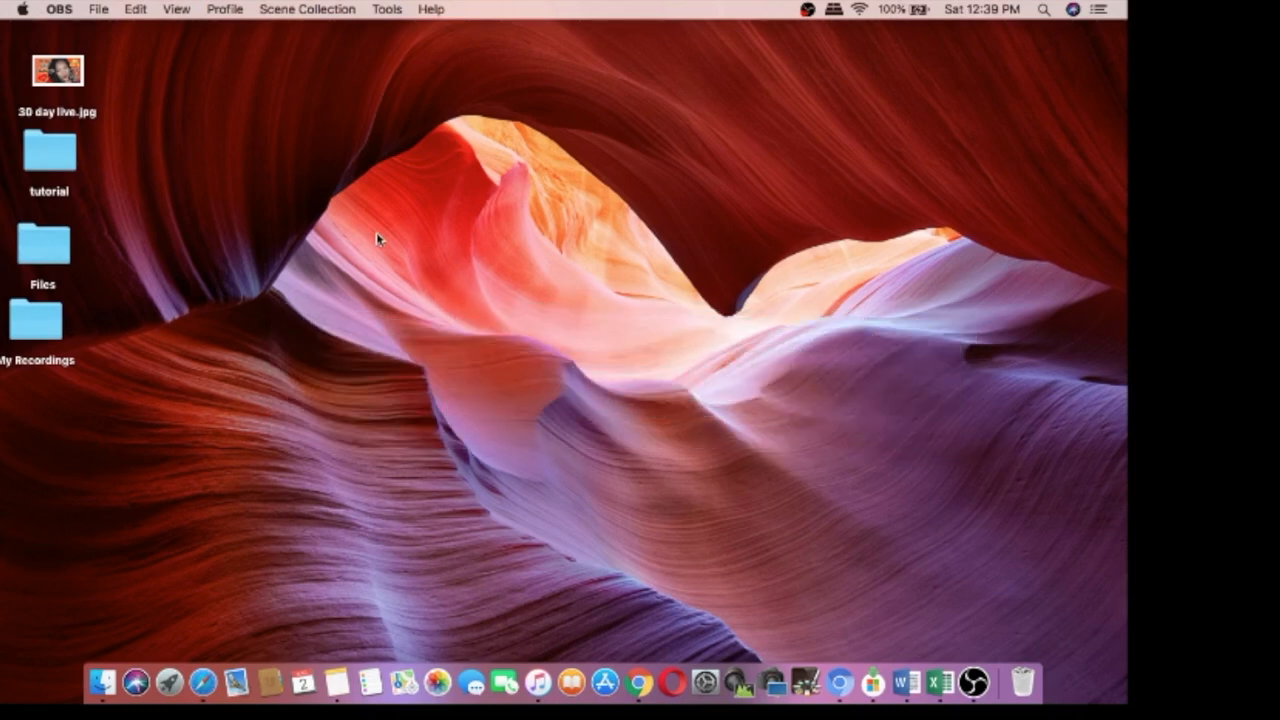
mouse_move(981, 118)
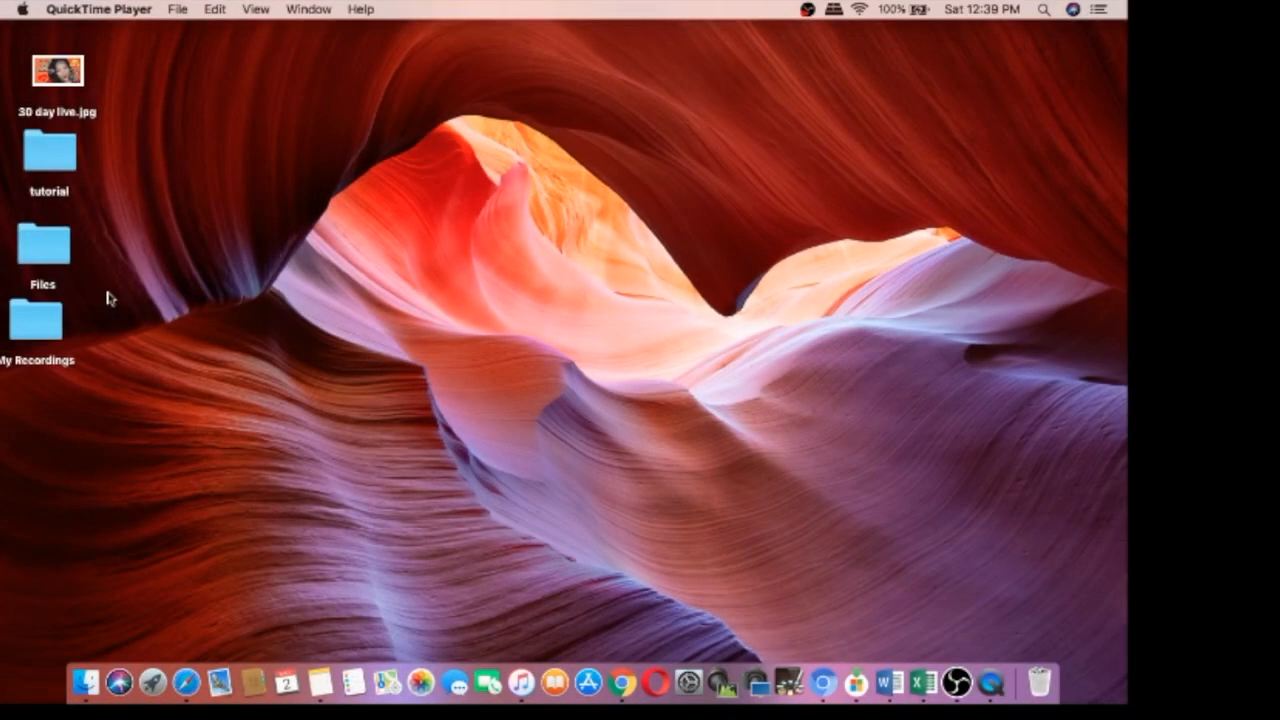
mouse_move(994, 681)
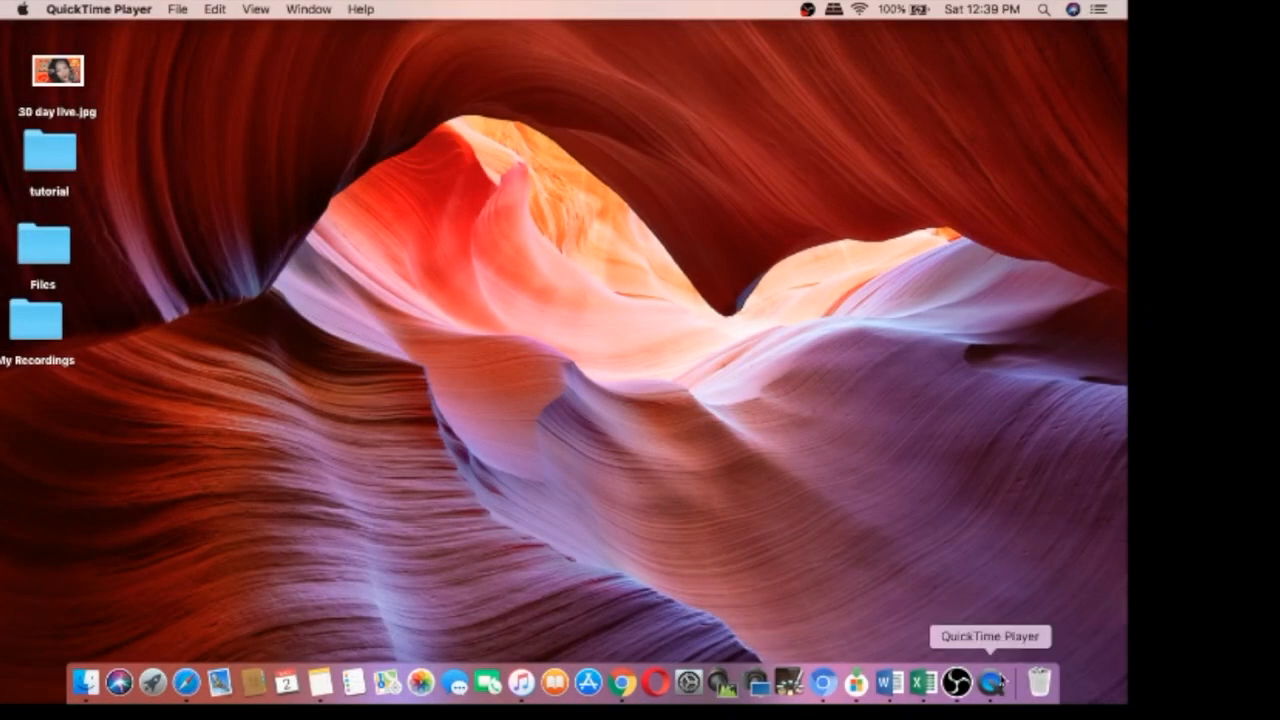
mouse_move(1040, 680)
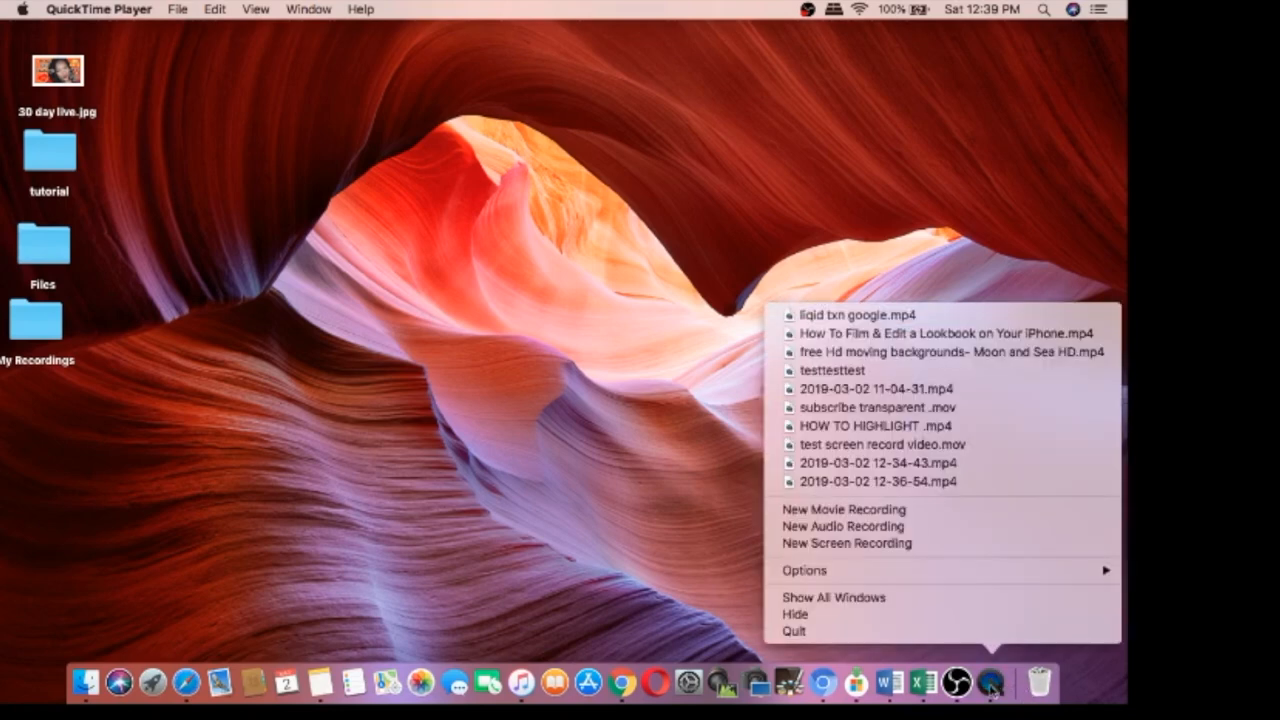
mouse_move(867, 563)
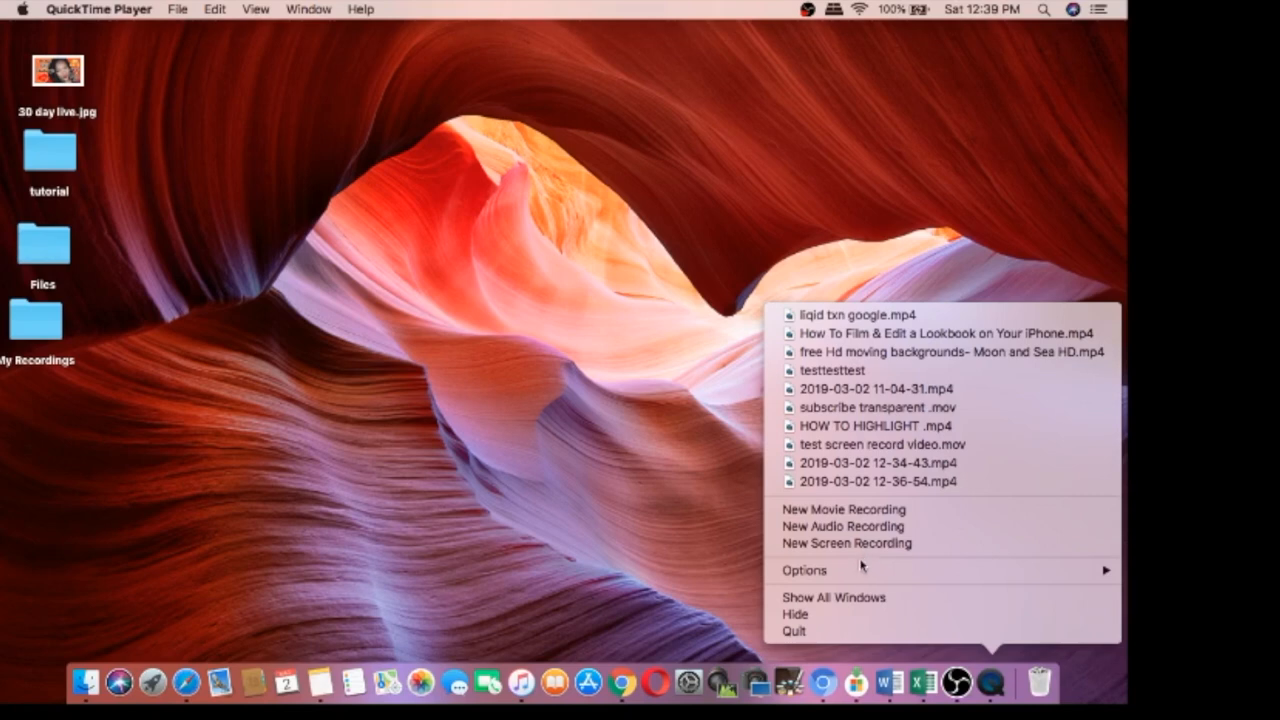
mouse_move(845, 526)
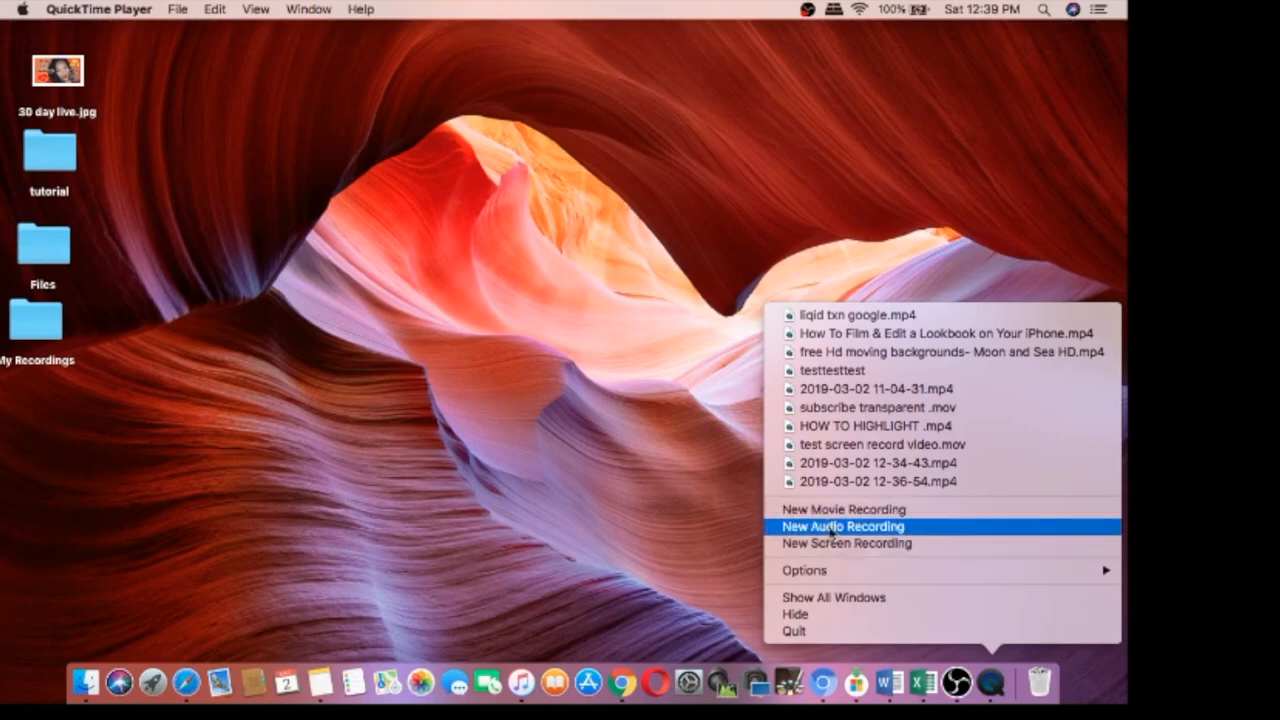
mouse_move(849, 543)
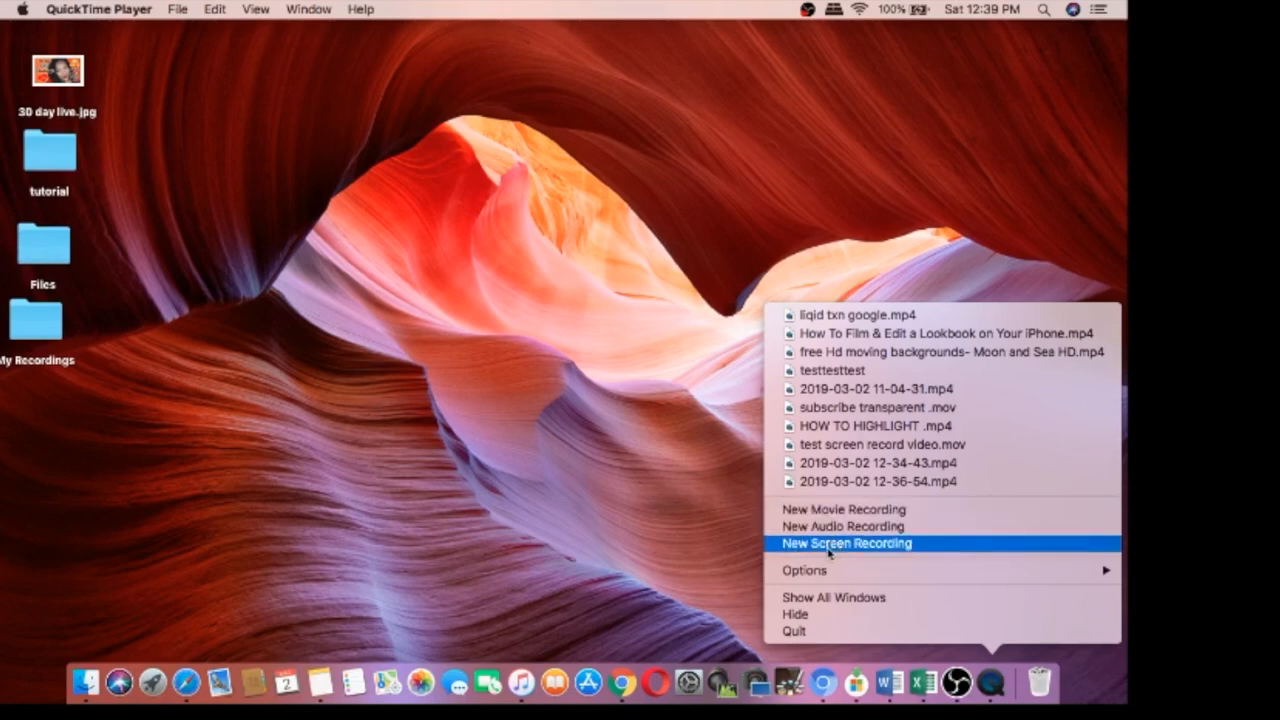
mouse_move(850, 550)
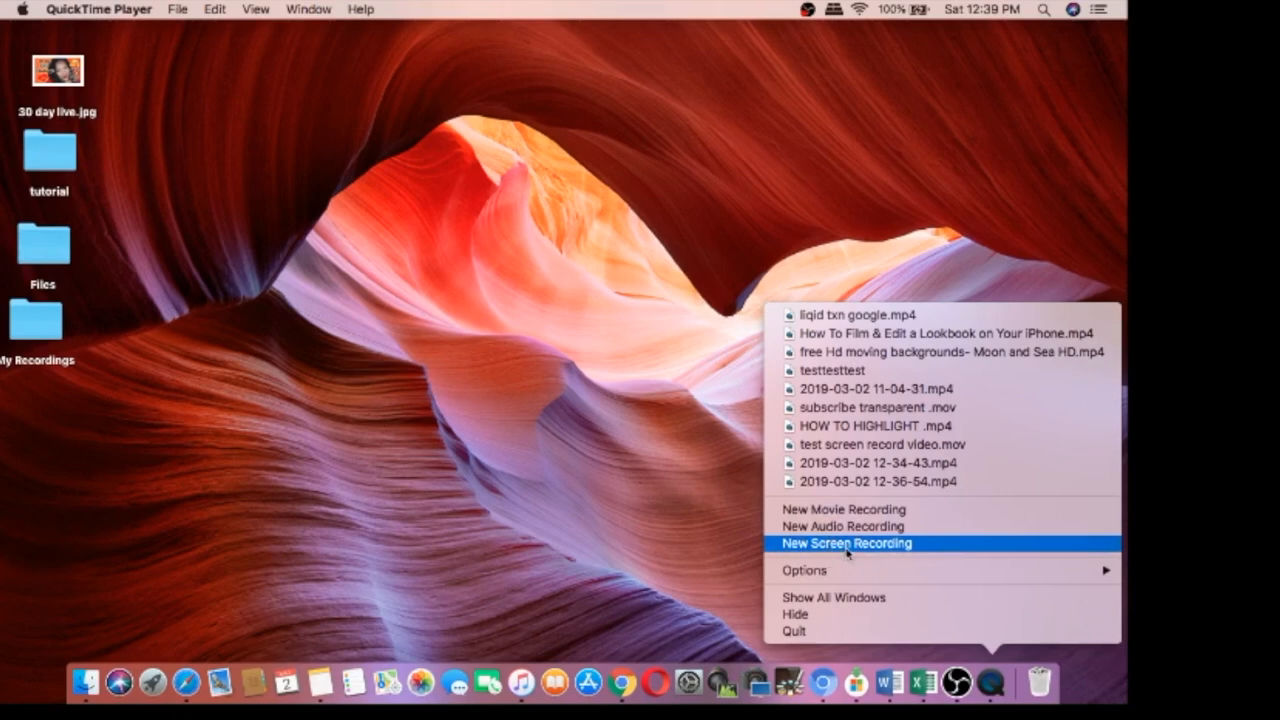
mouse_move(849, 526)
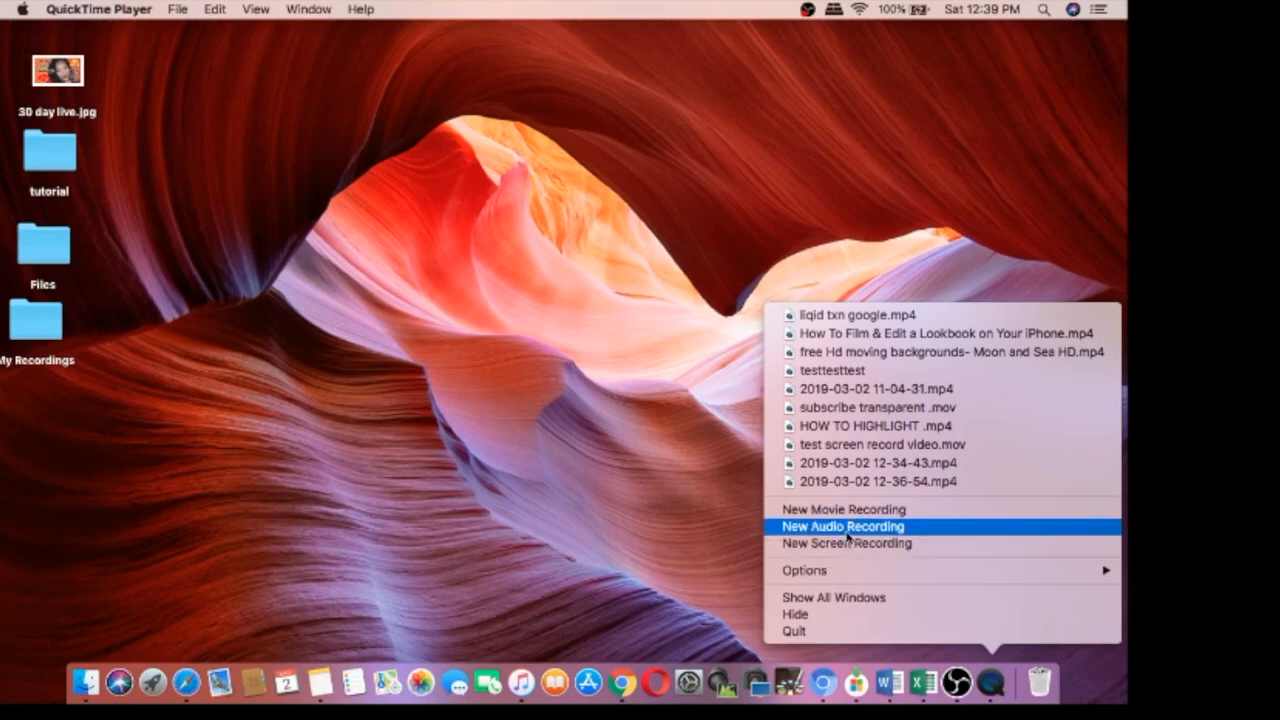
mouse_move(846, 509)
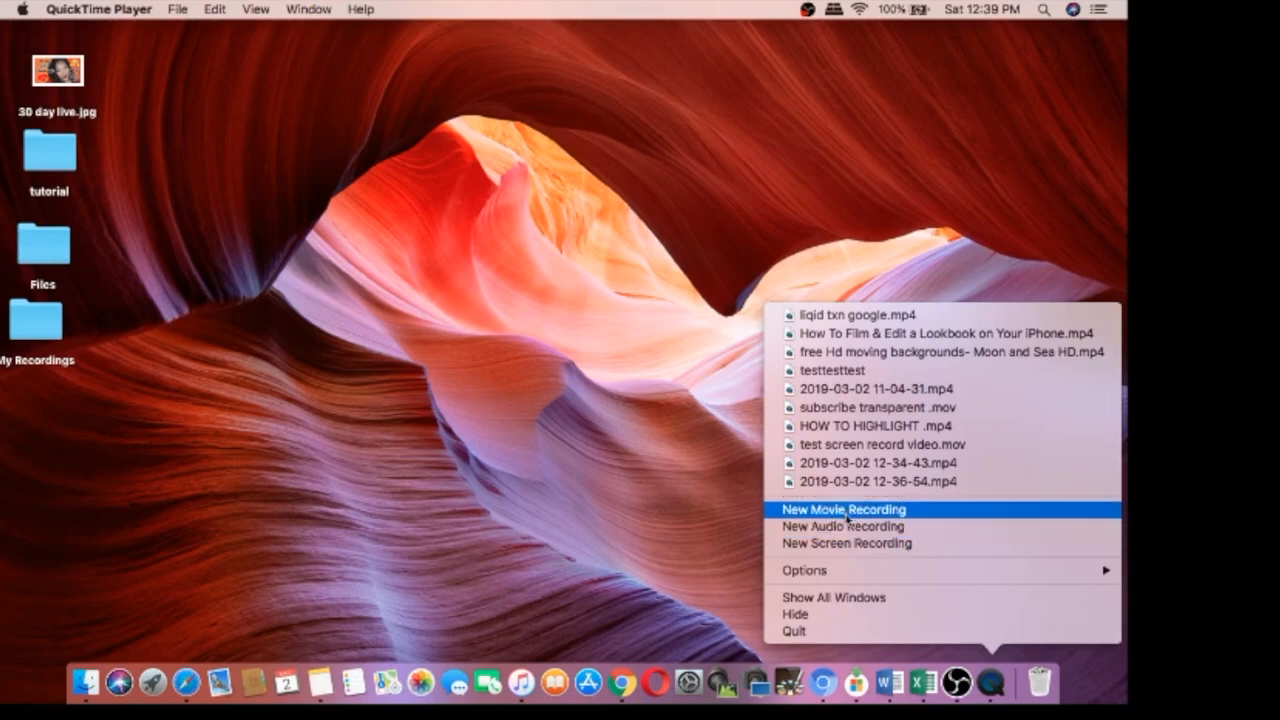
mouse_move(826, 532)
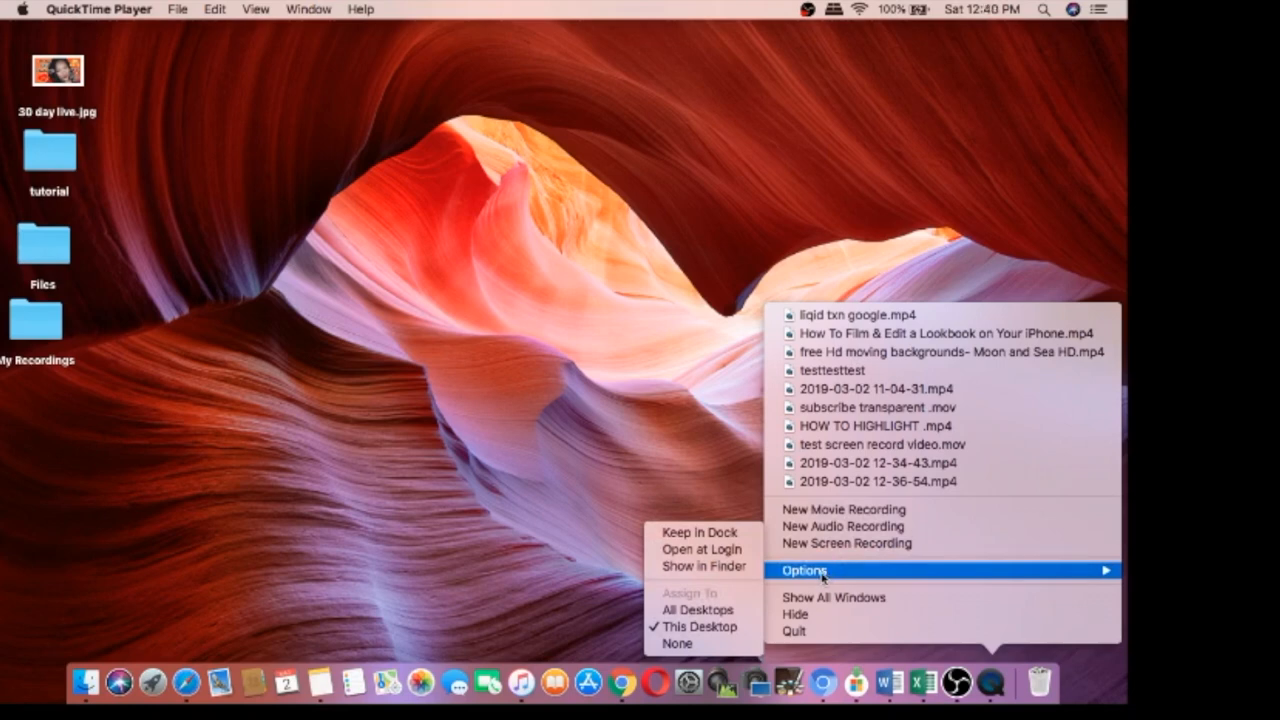
mouse_move(838, 571)
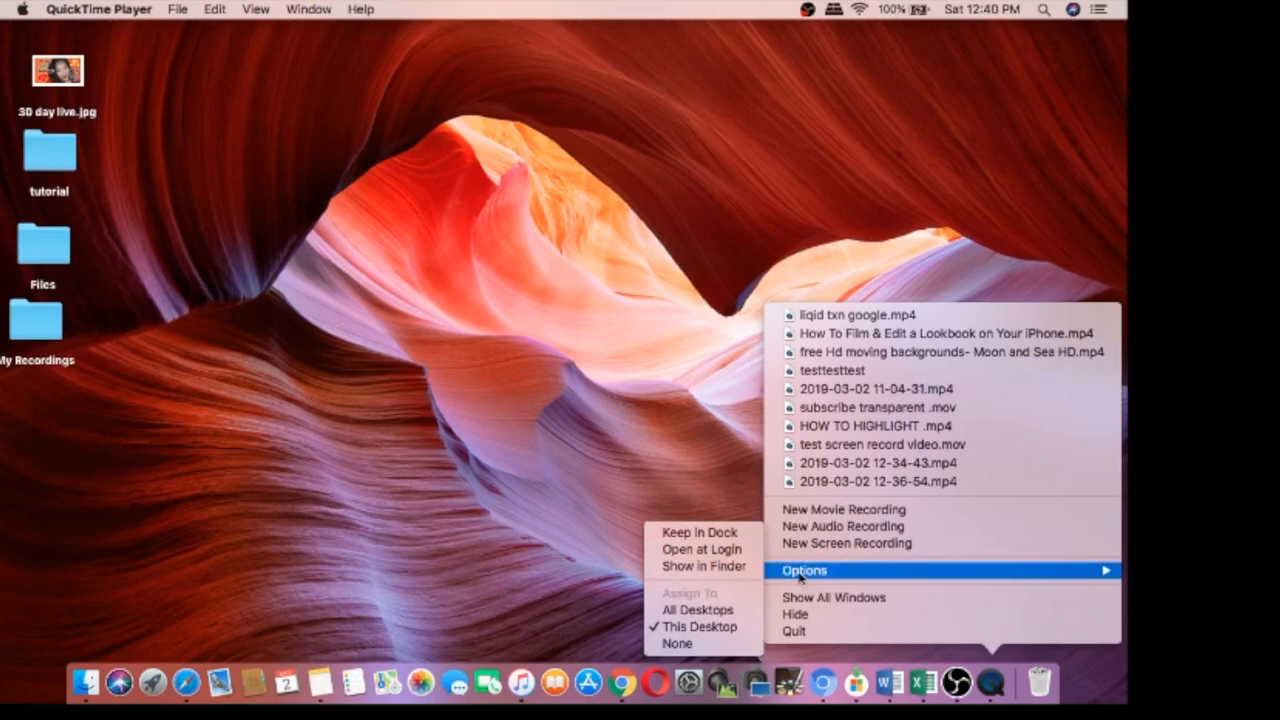
mouse_move(708, 627)
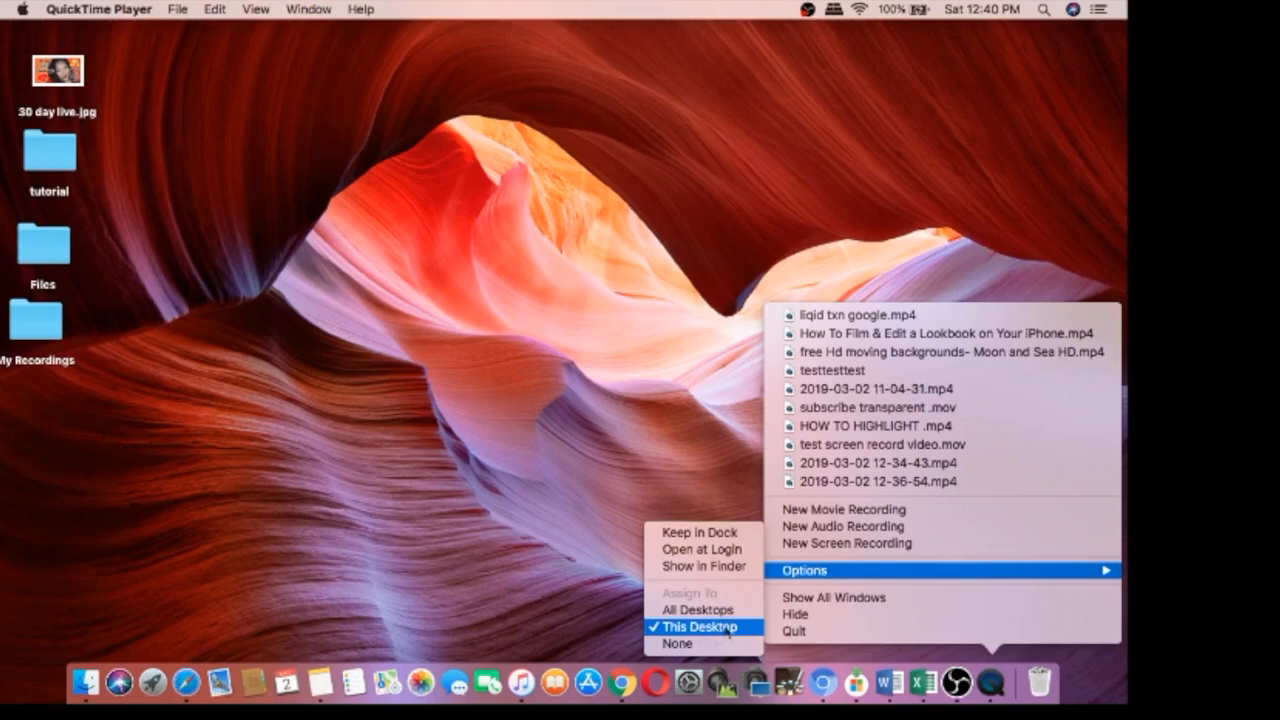
mouse_move(846, 544)
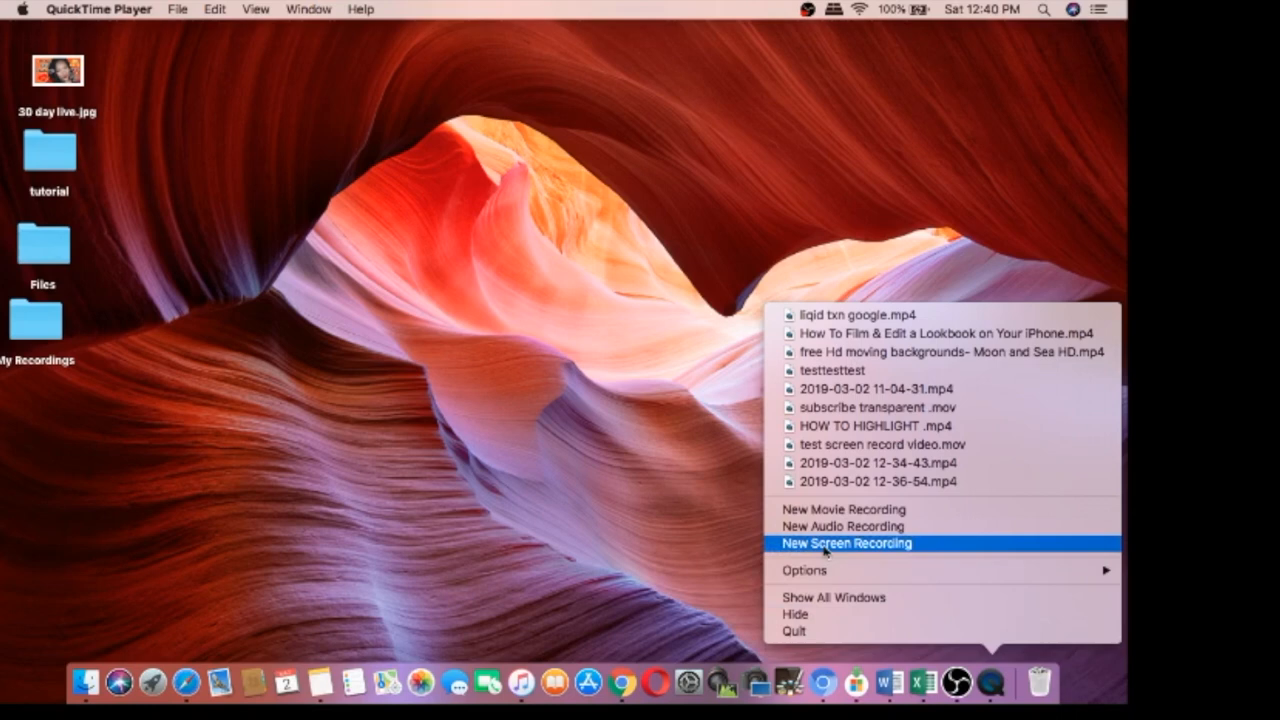
Start a new screen recording and move its control window to mid-screen
click(848, 543)
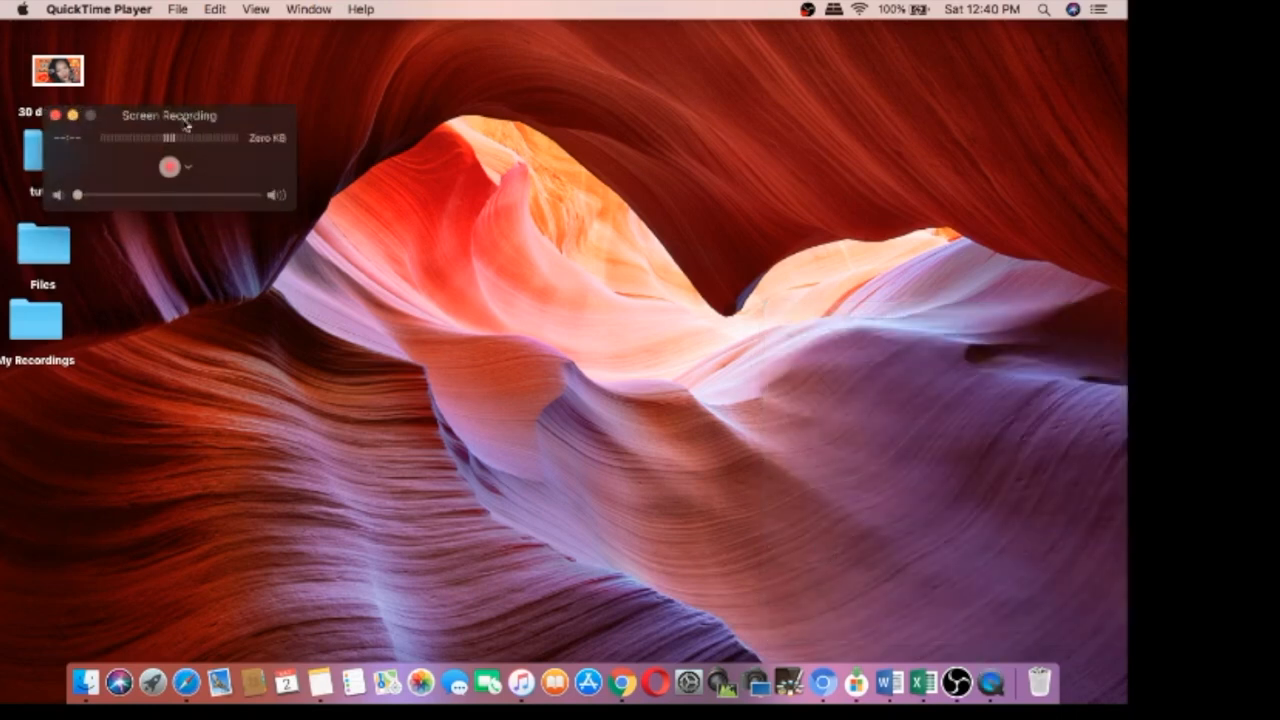
drag(168, 115, 380, 330)
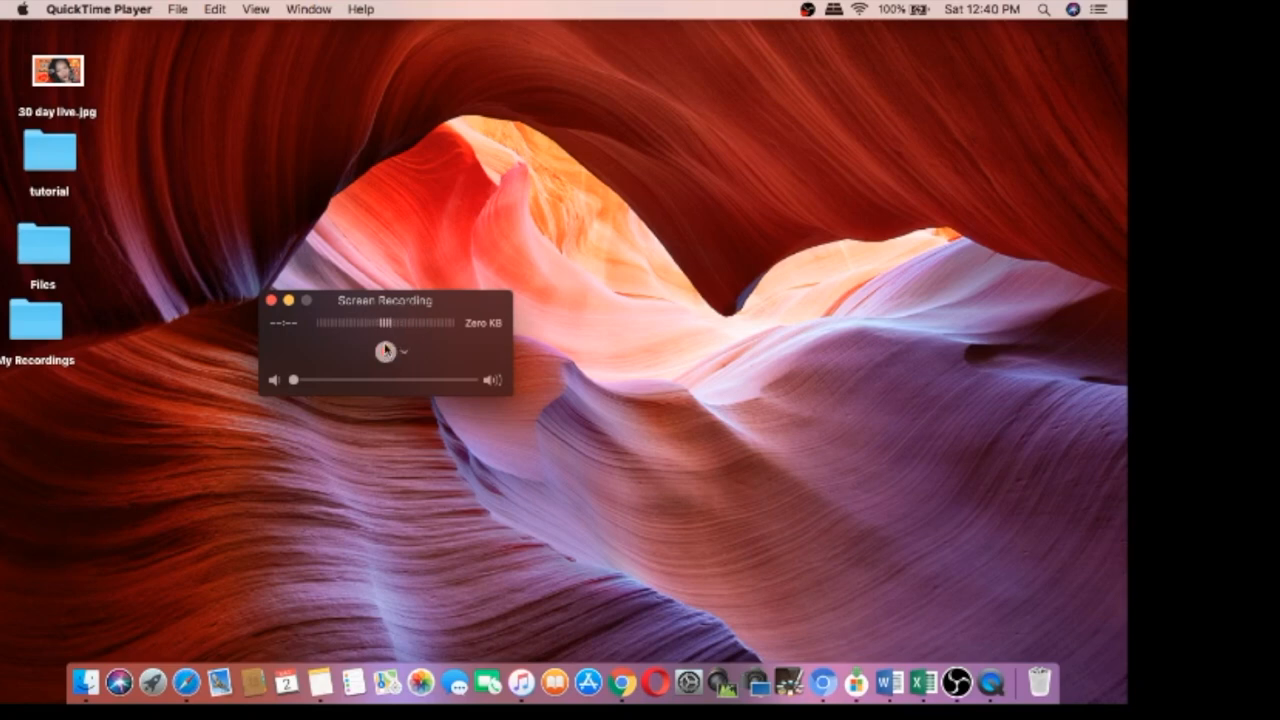
click(387, 351)
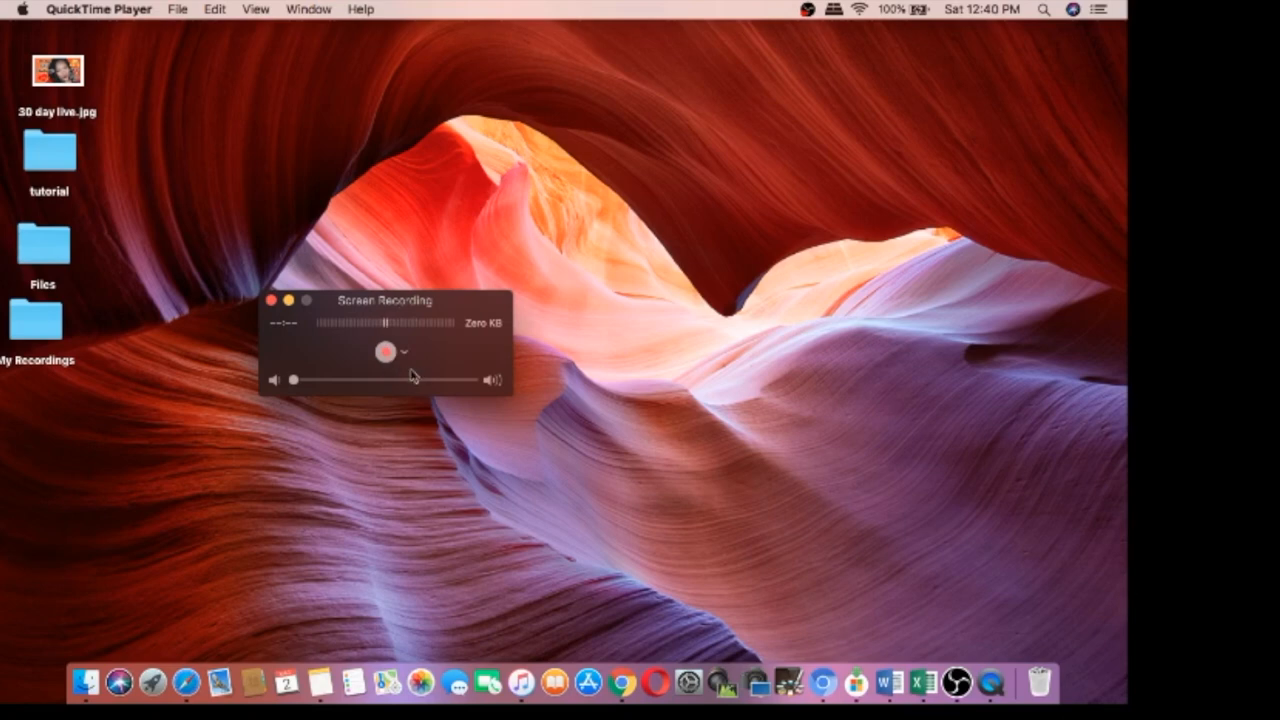
mouse_move(432, 390)
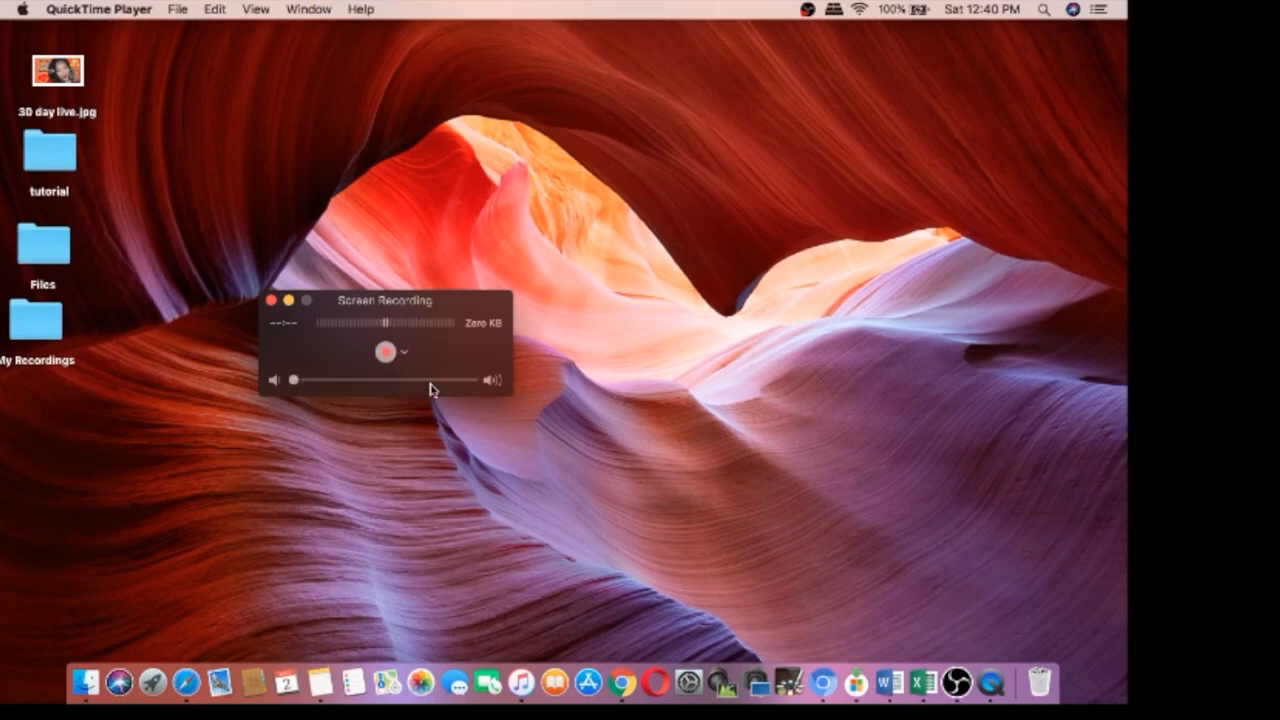
mouse_move(397, 373)
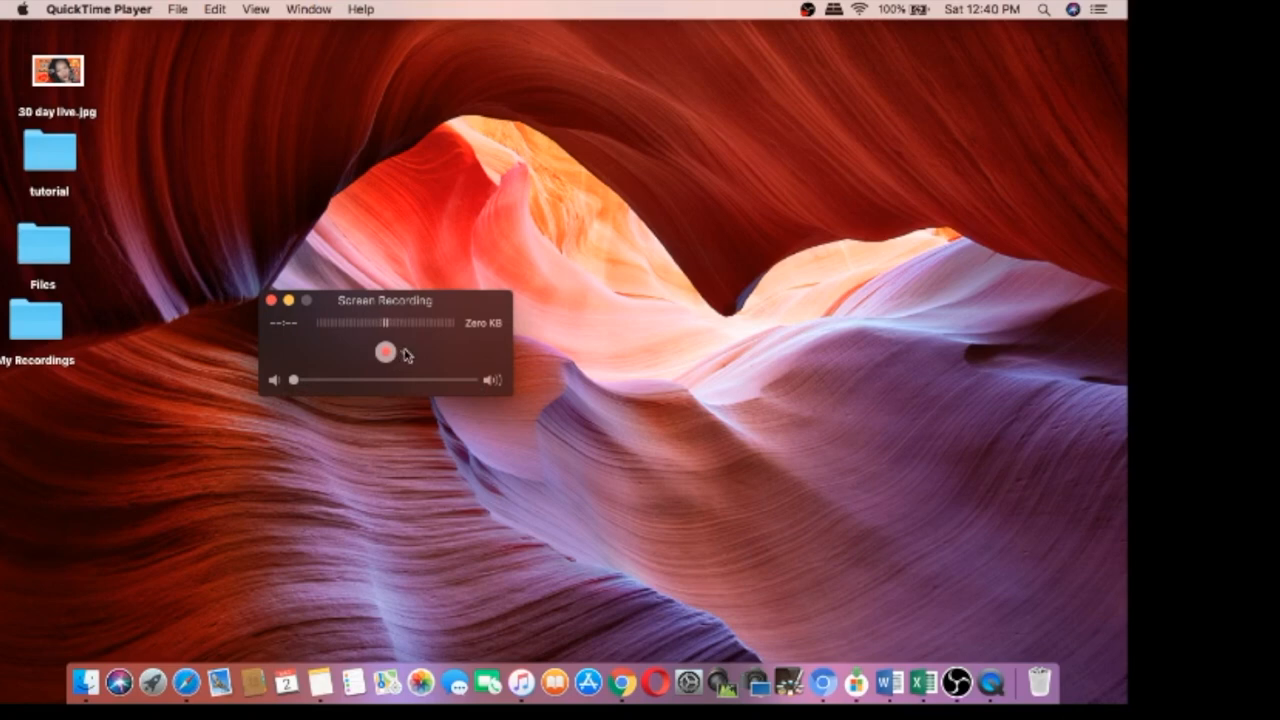
mouse_move(407, 357)
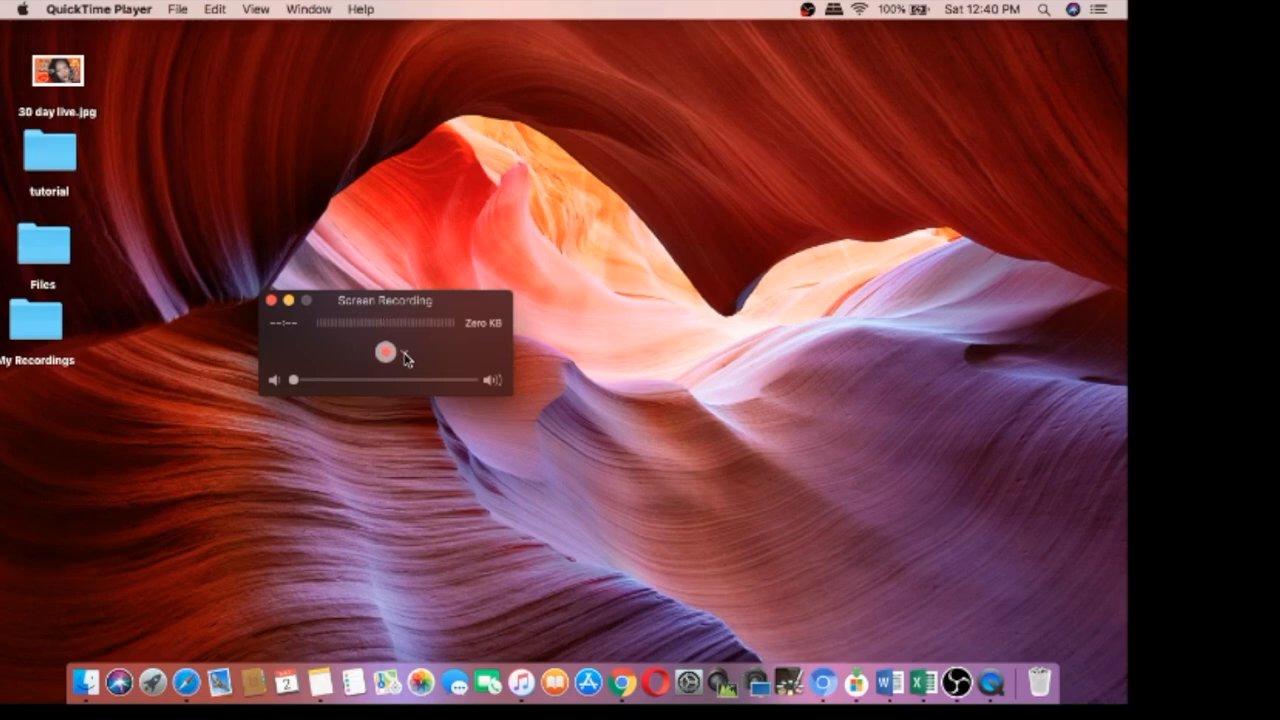
mouse_move(405, 356)
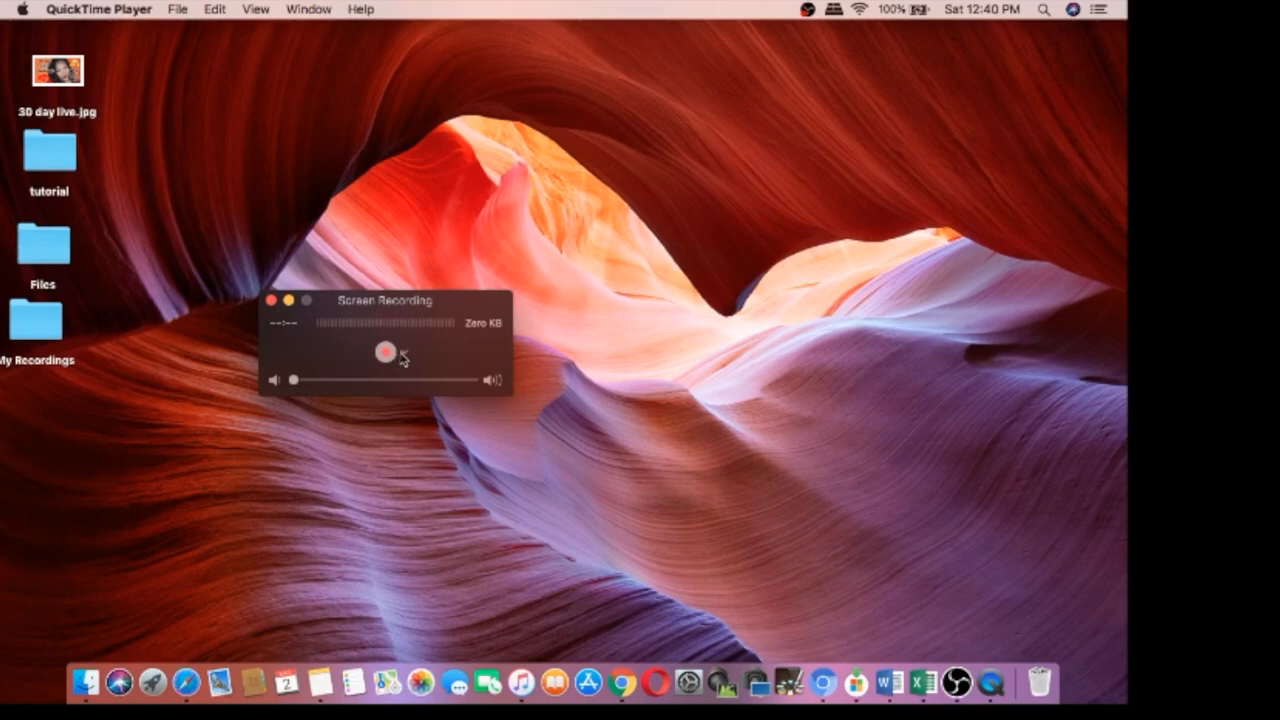
click(404, 353)
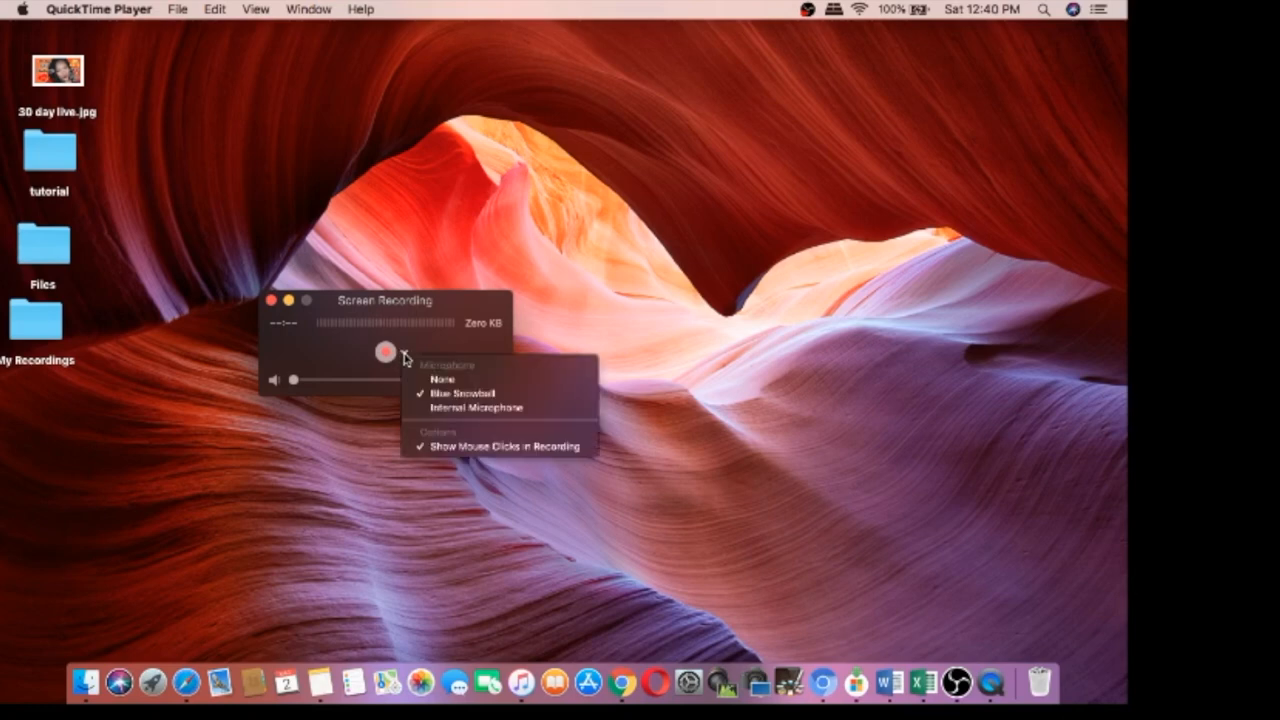
mouse_move(428, 375)
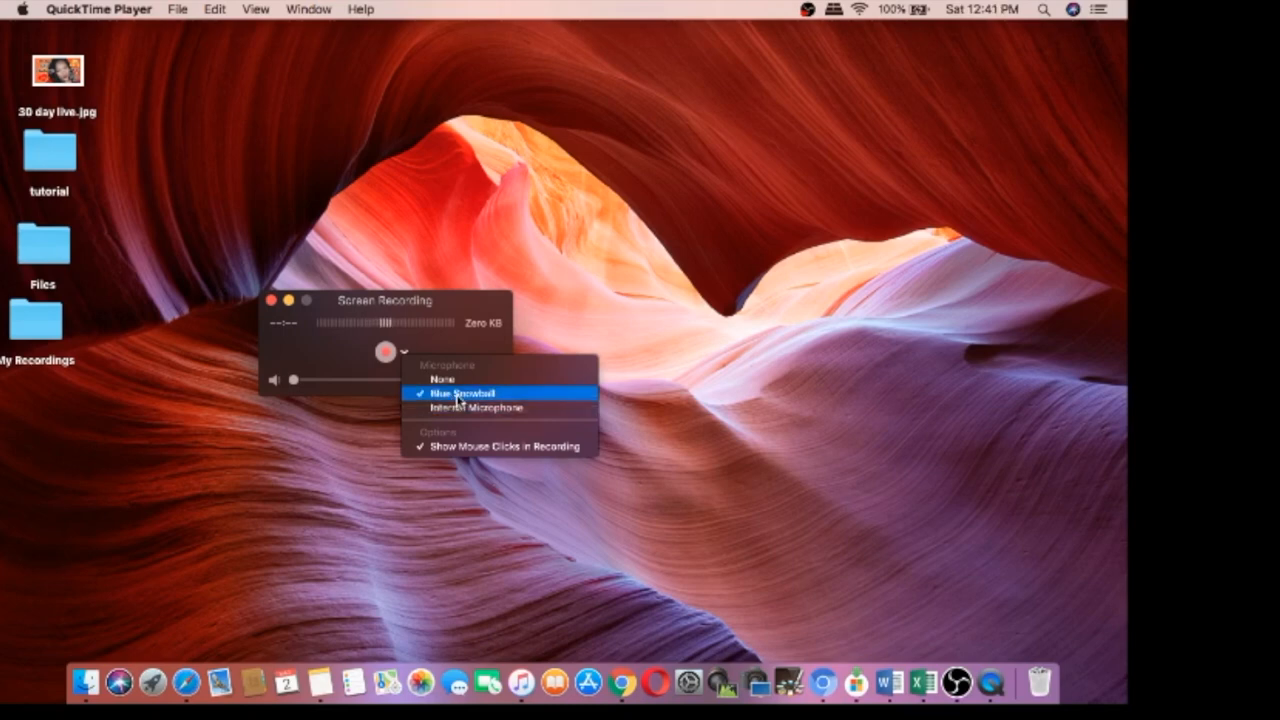
mouse_move(470, 409)
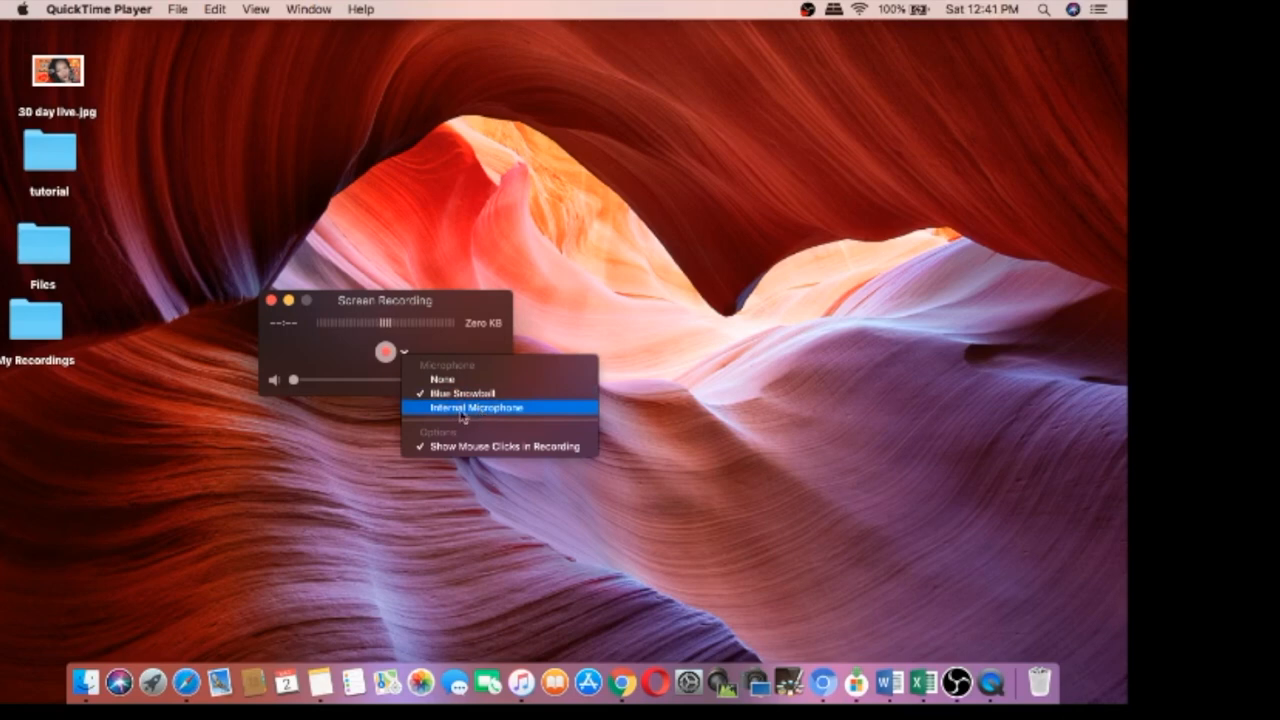
mouse_move(468, 393)
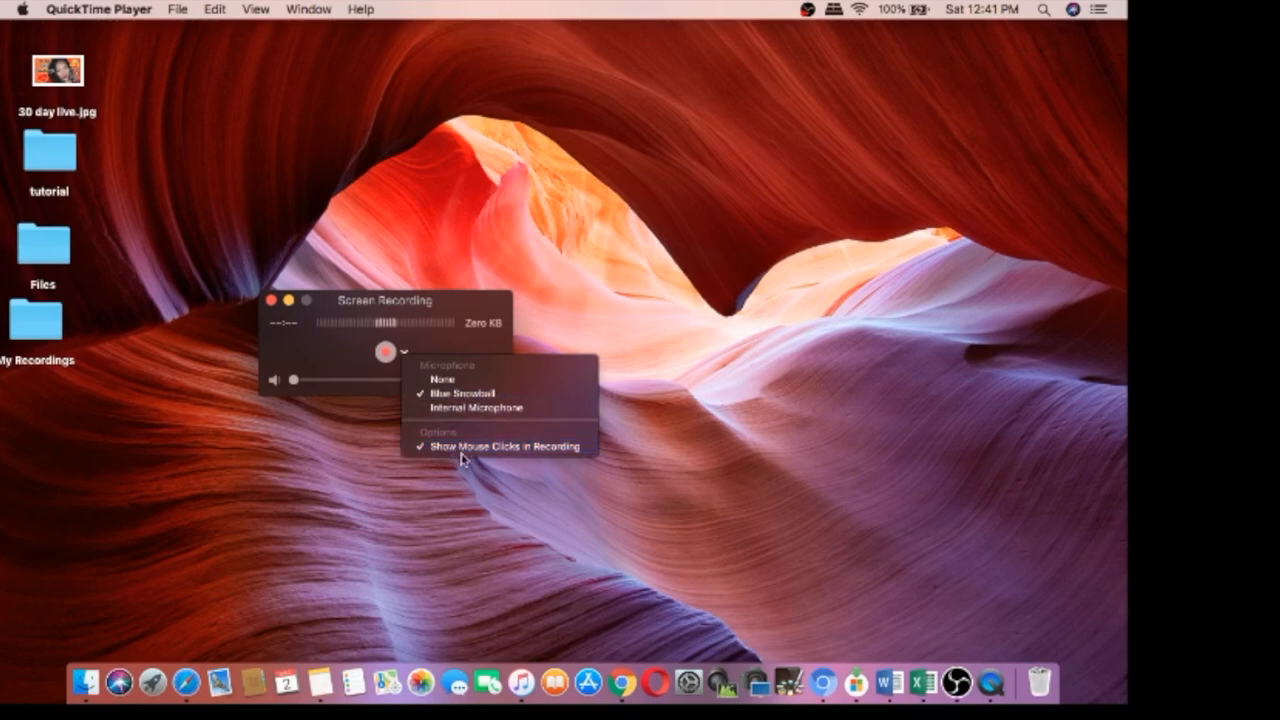
mouse_move(482, 448)
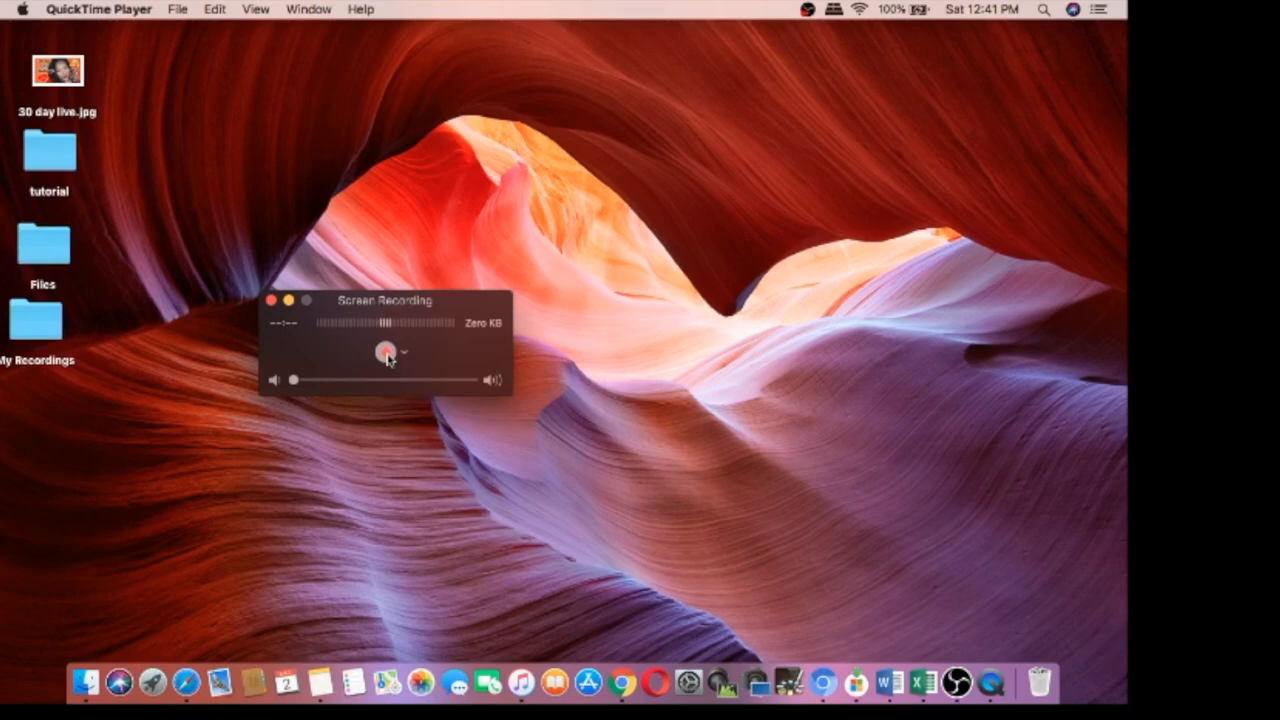
Start the recording and capture the entire screen
click(385, 353)
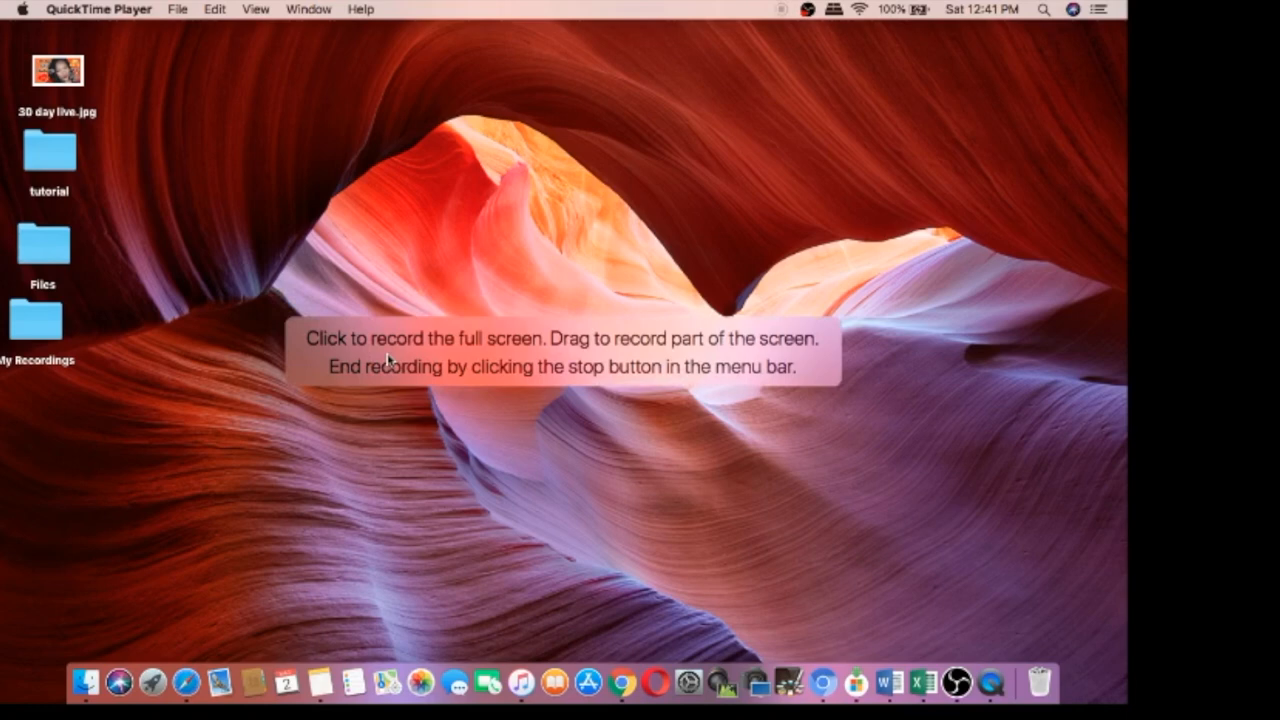
mouse_move(445, 380)
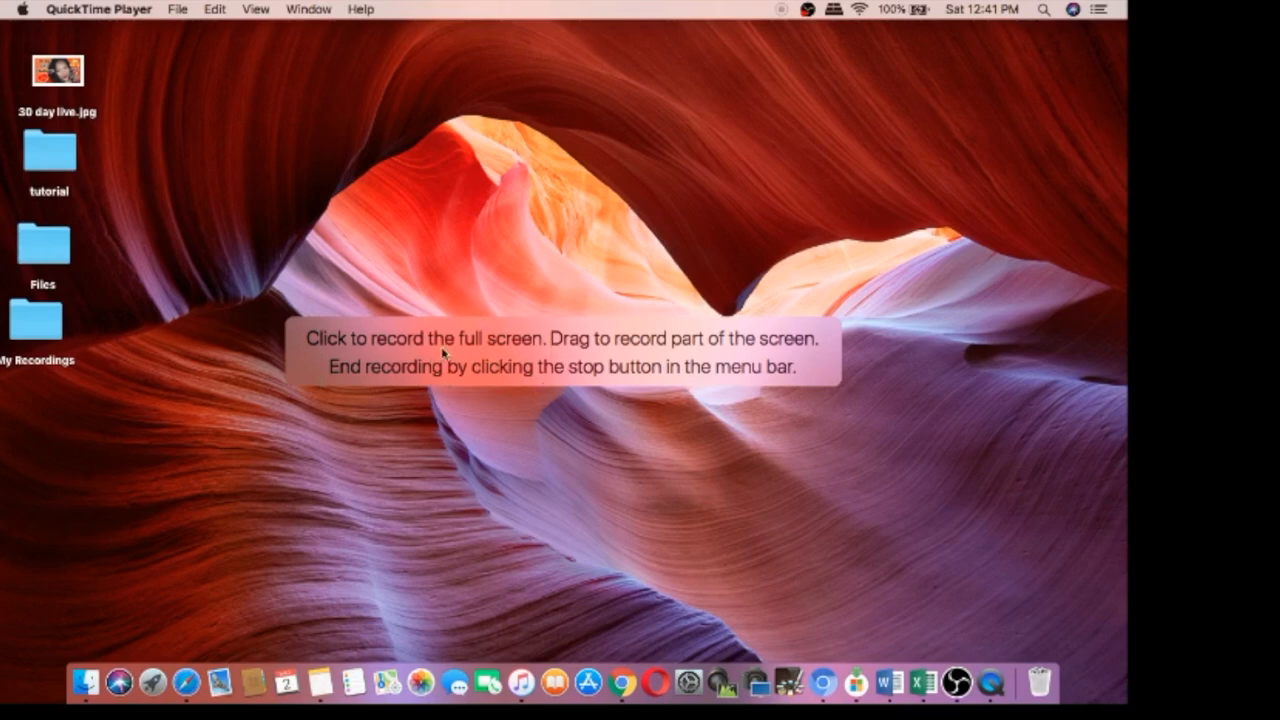
mouse_move(445, 358)
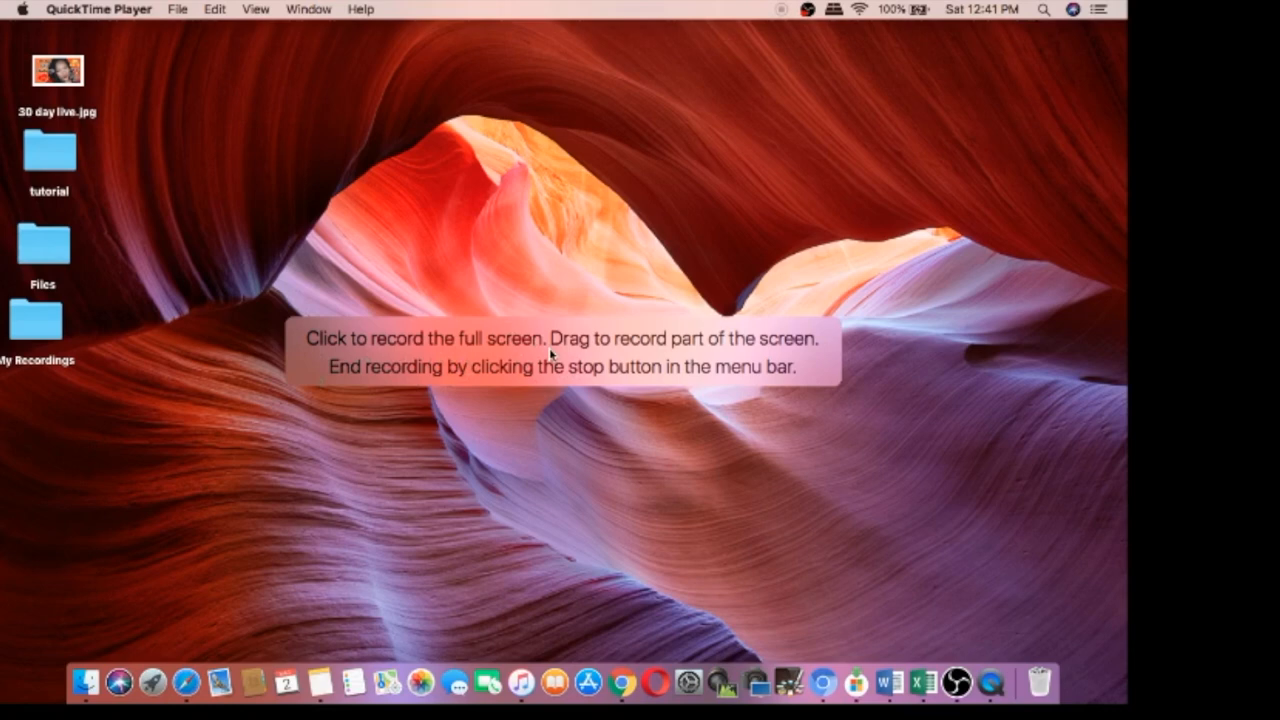
mouse_move(560, 380)
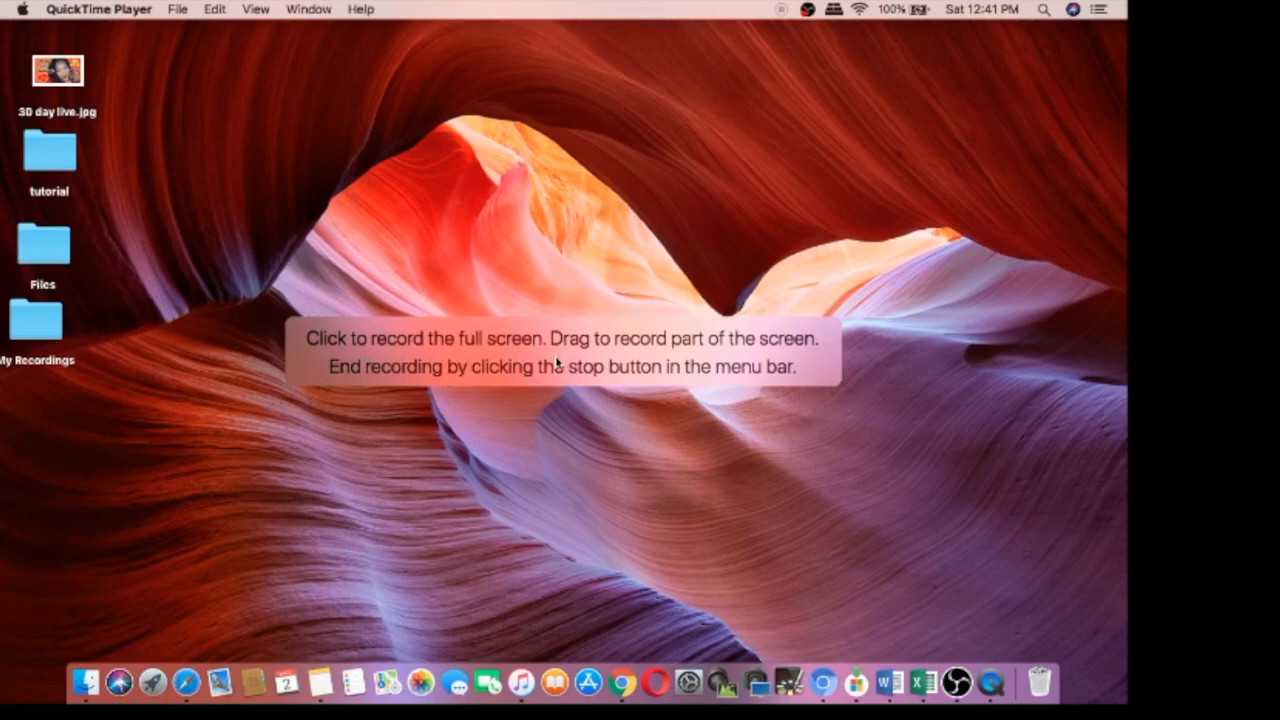
mouse_move(477, 385)
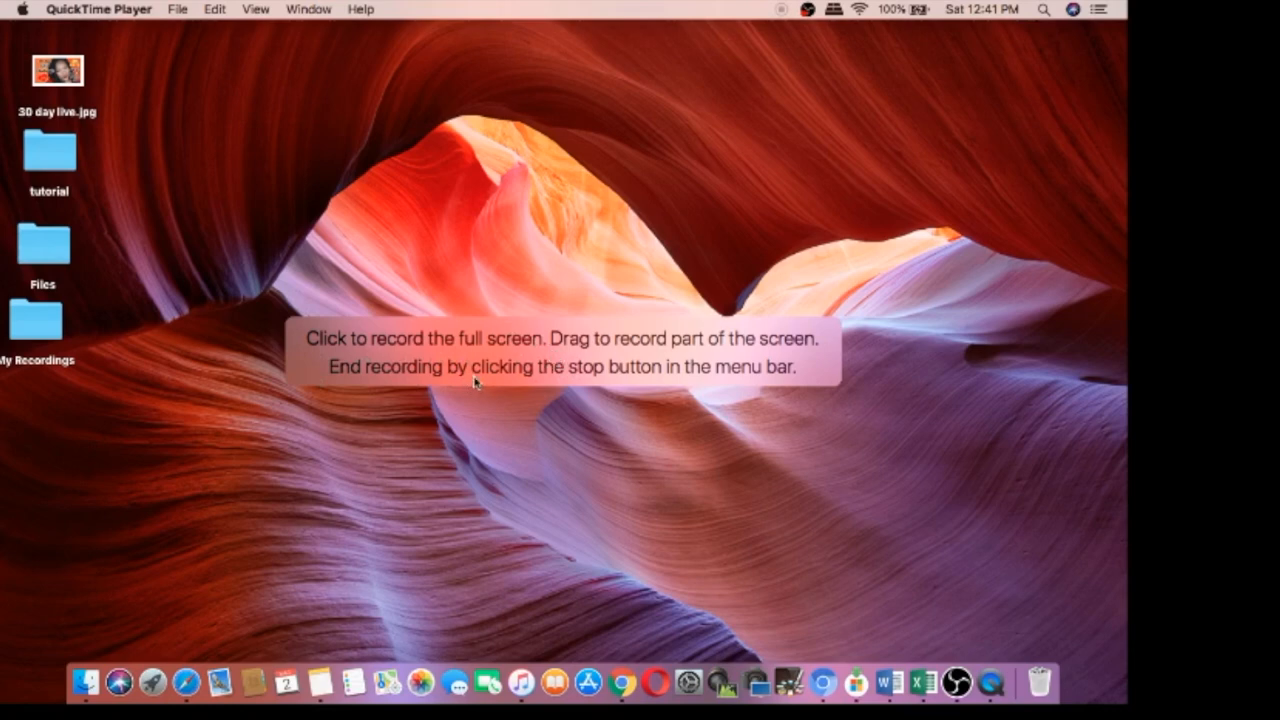
mouse_move(613, 383)
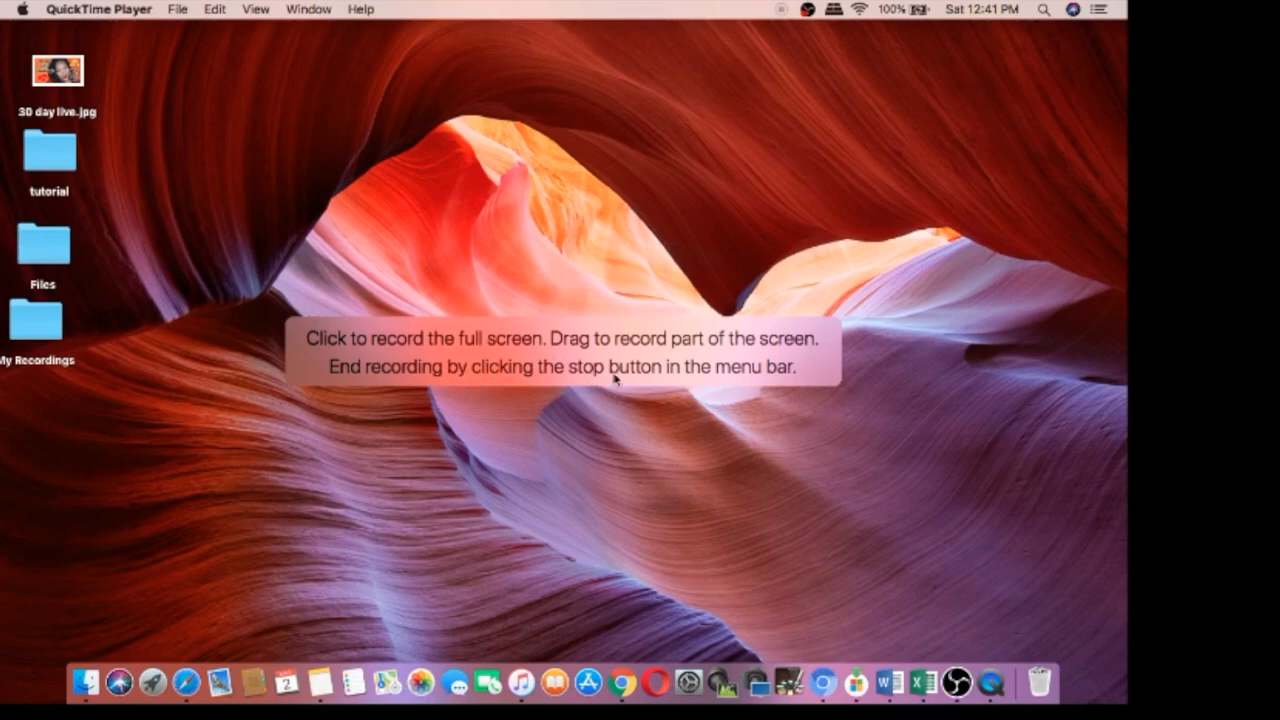
mouse_move(659, 375)
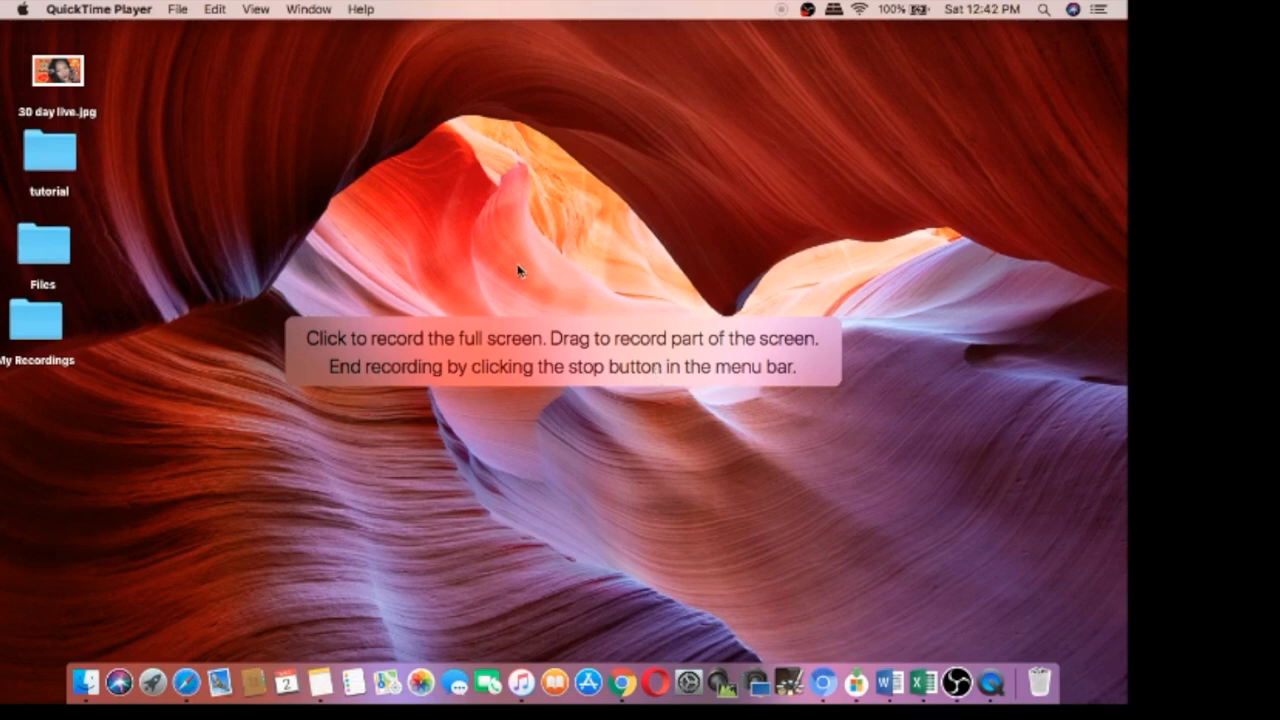
click(515, 270)
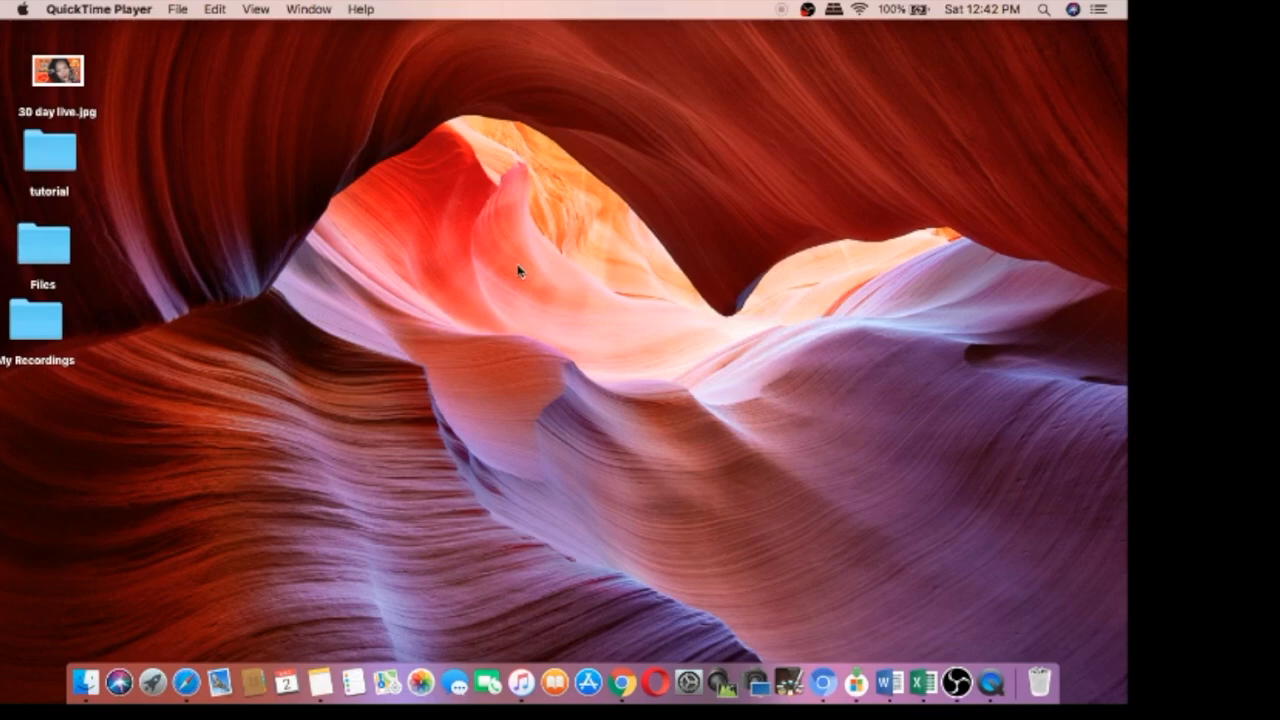
mouse_move(498, 288)
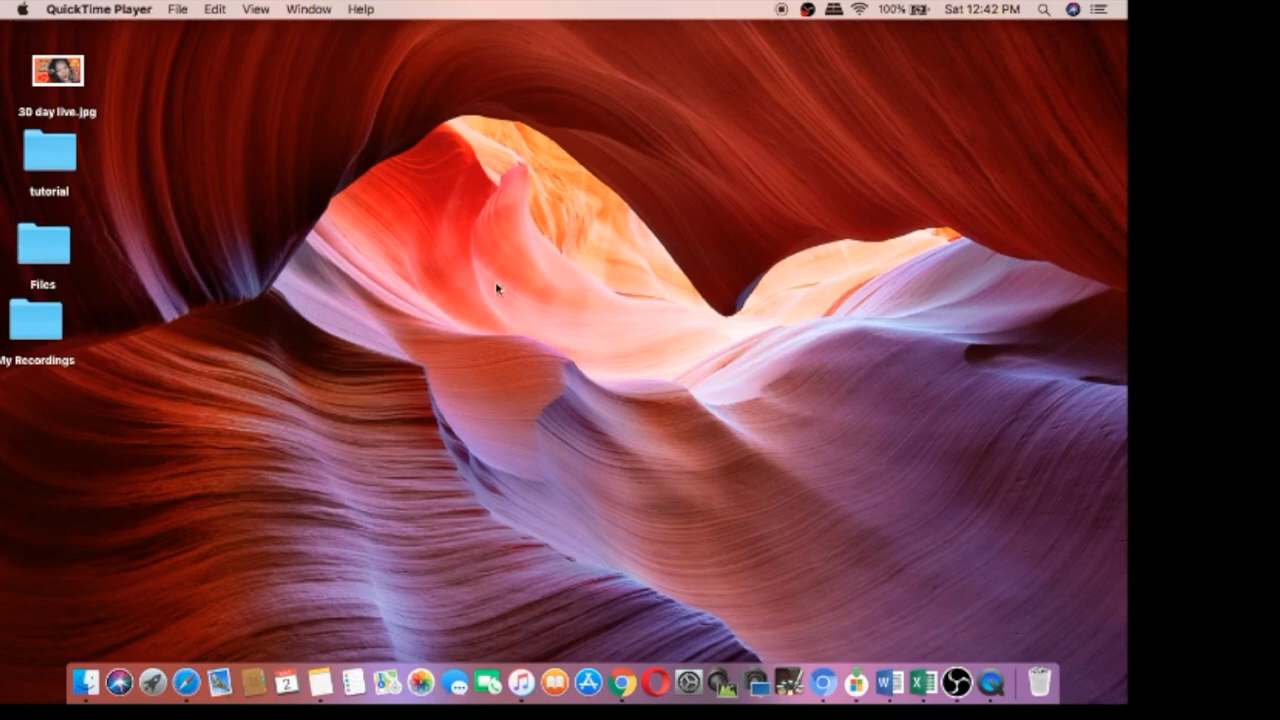
mouse_move(544, 401)
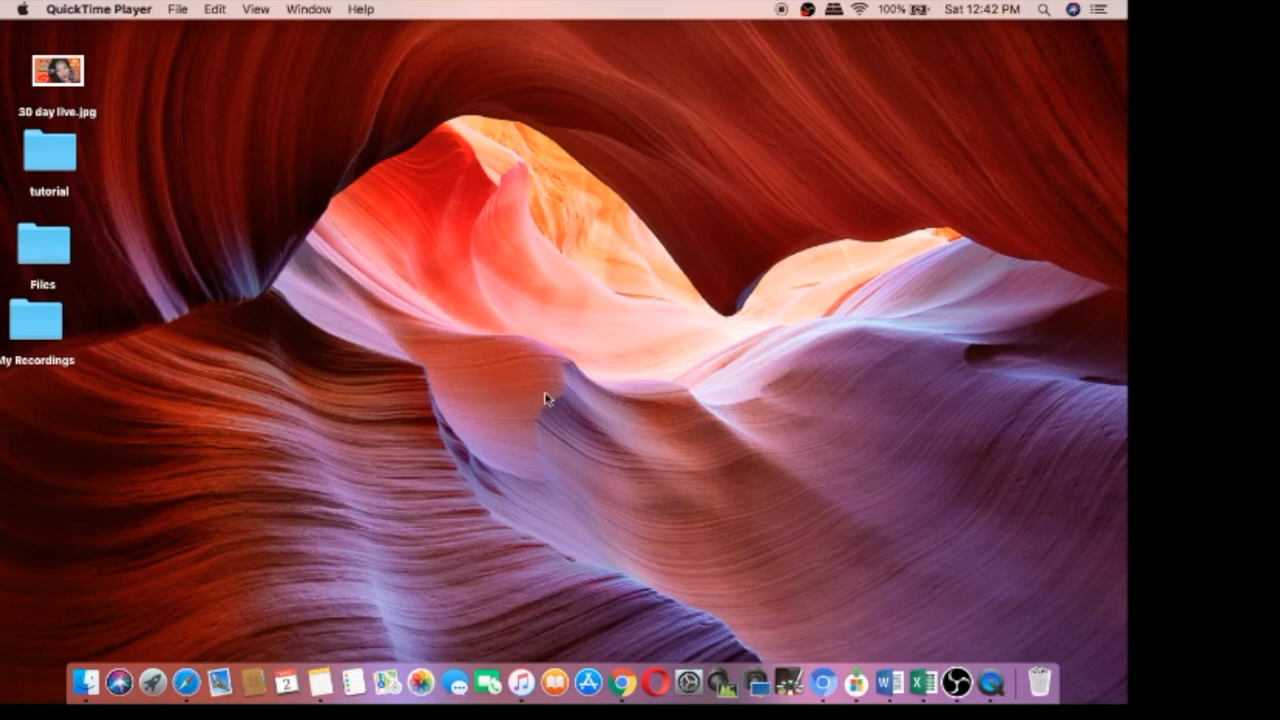
mouse_move(495, 624)
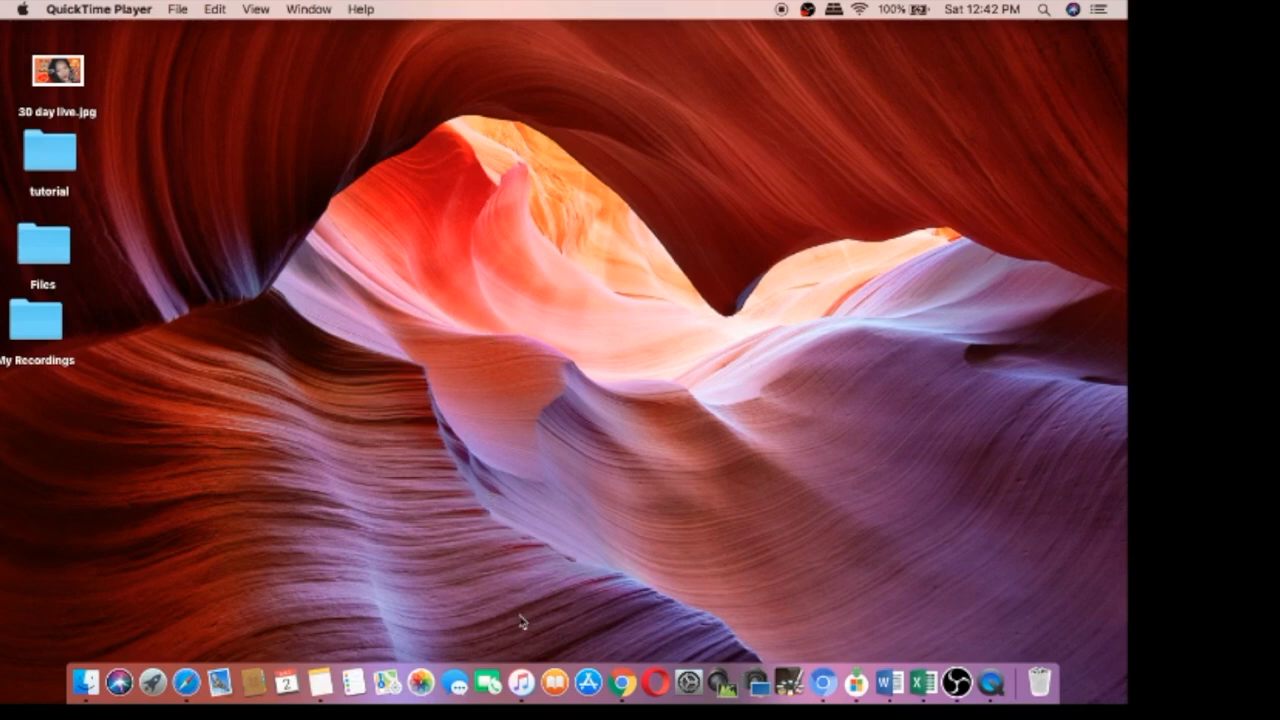
mouse_move(186, 694)
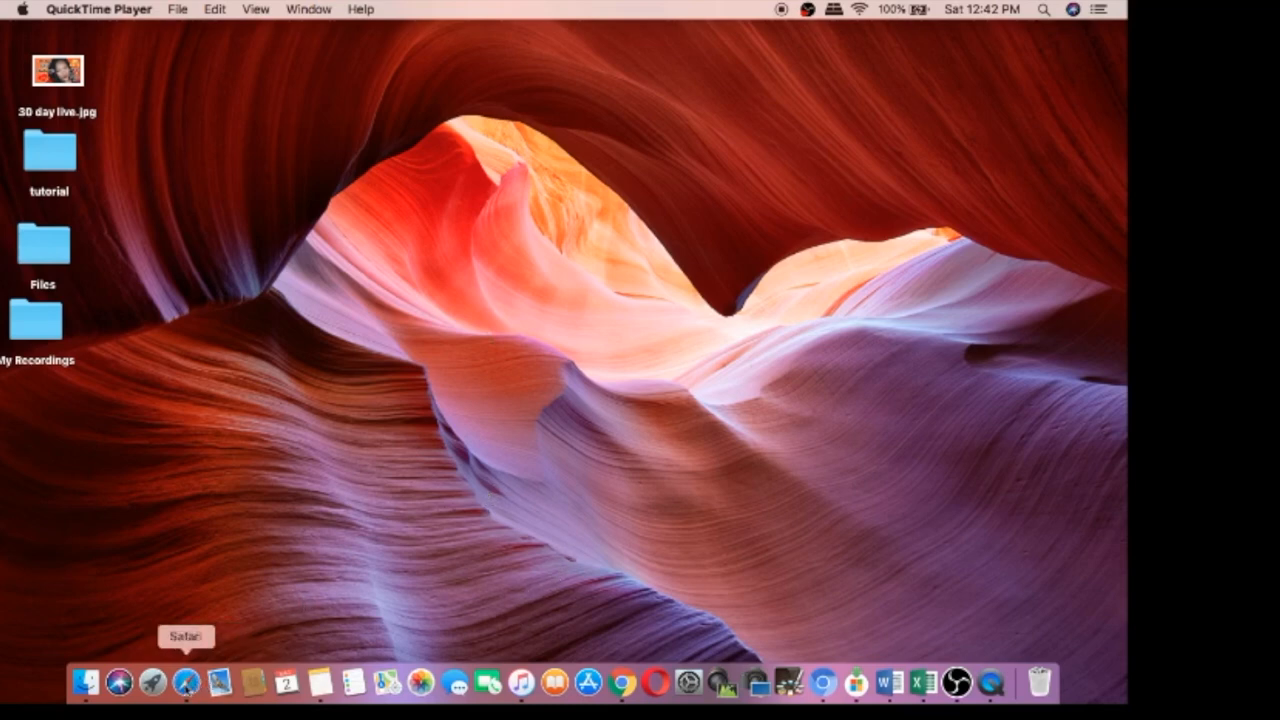
Open Safari, search Google for 'whats up google', and scroll through the results
click(186, 683)
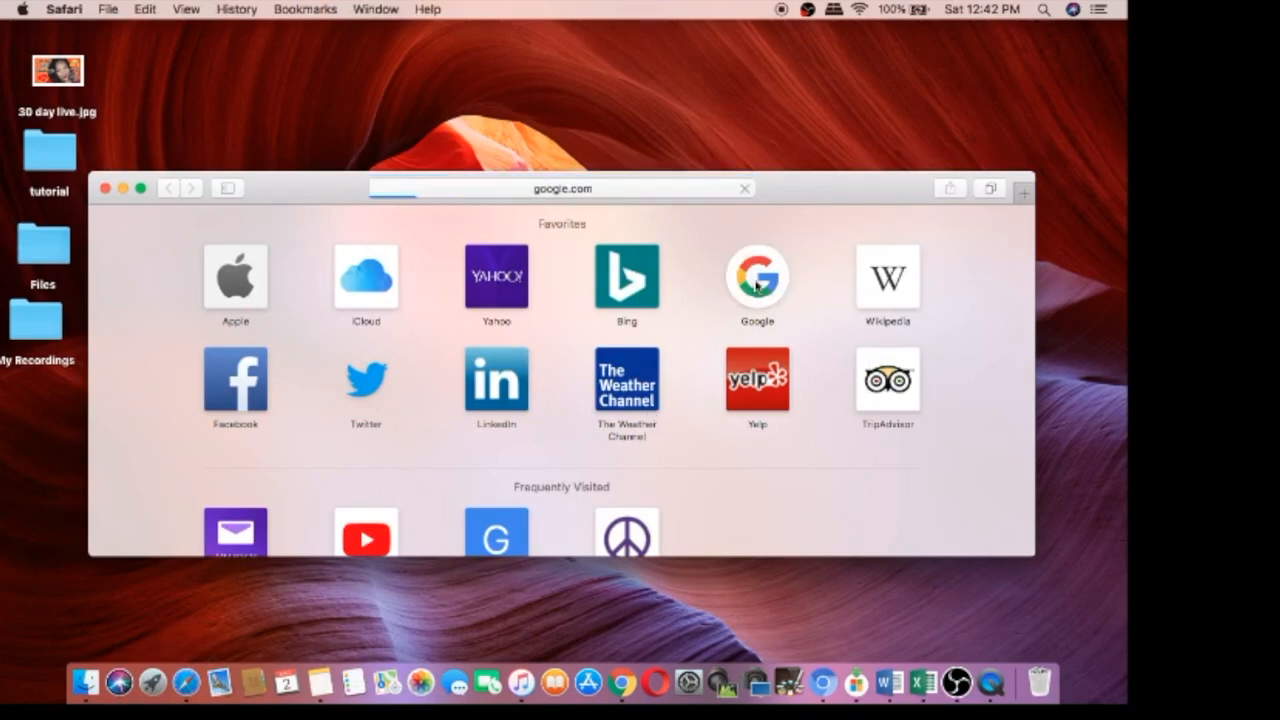
click(755, 277)
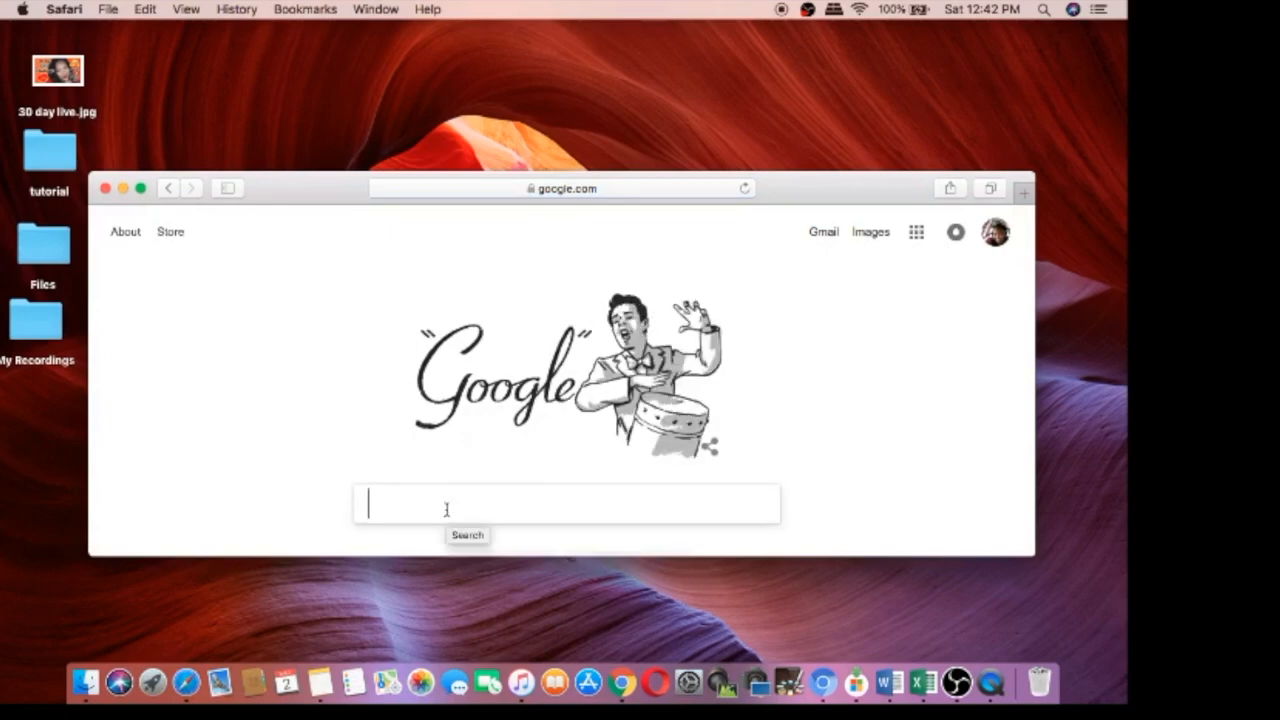
text(w)
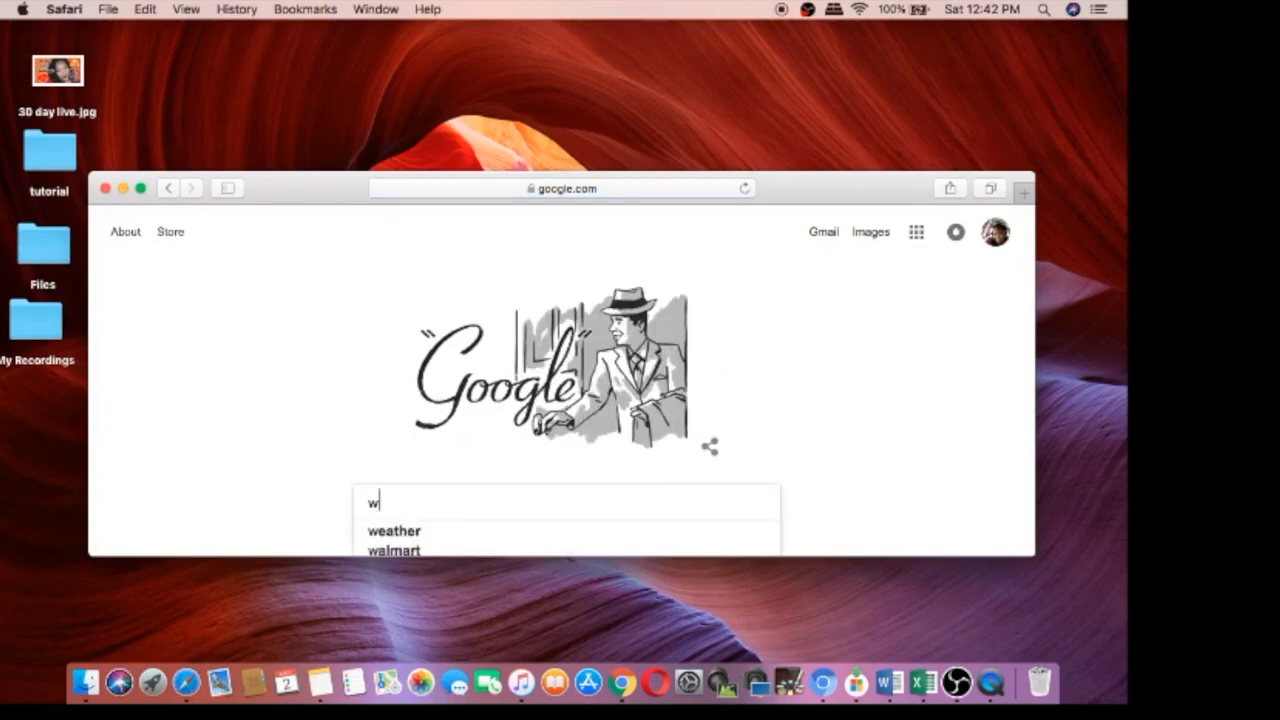
text(hats up google)
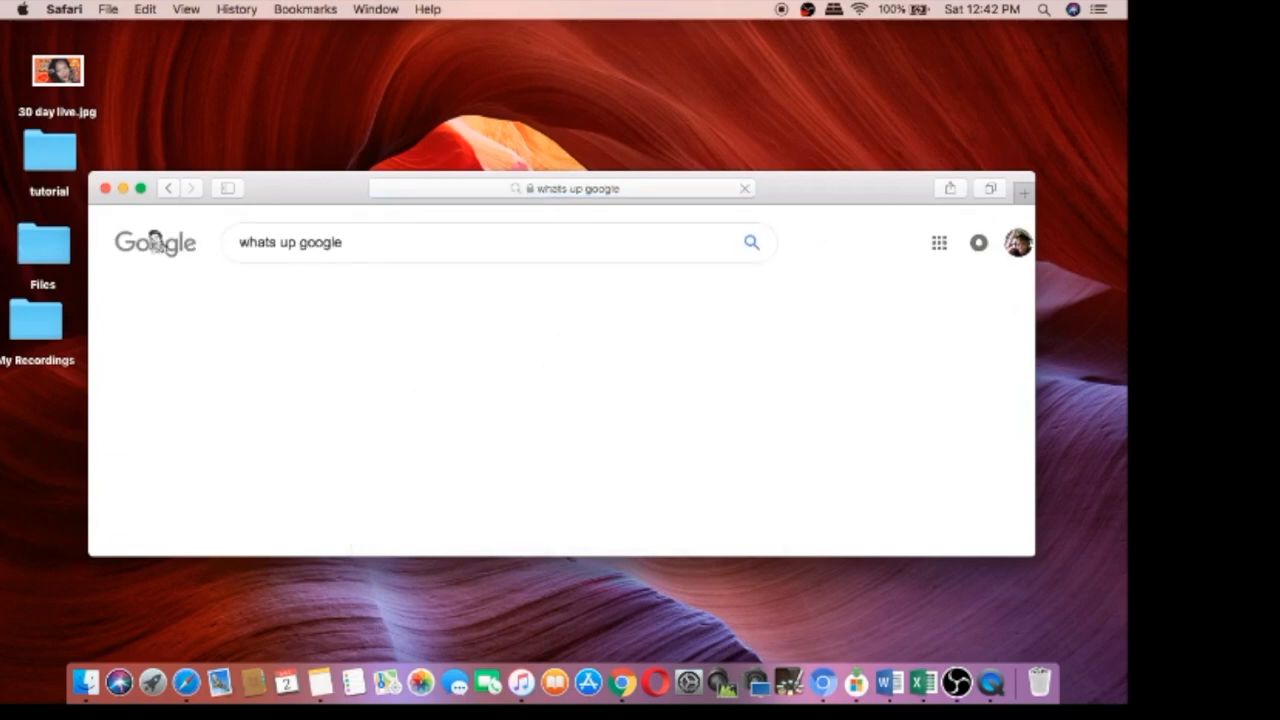
click(751, 242)
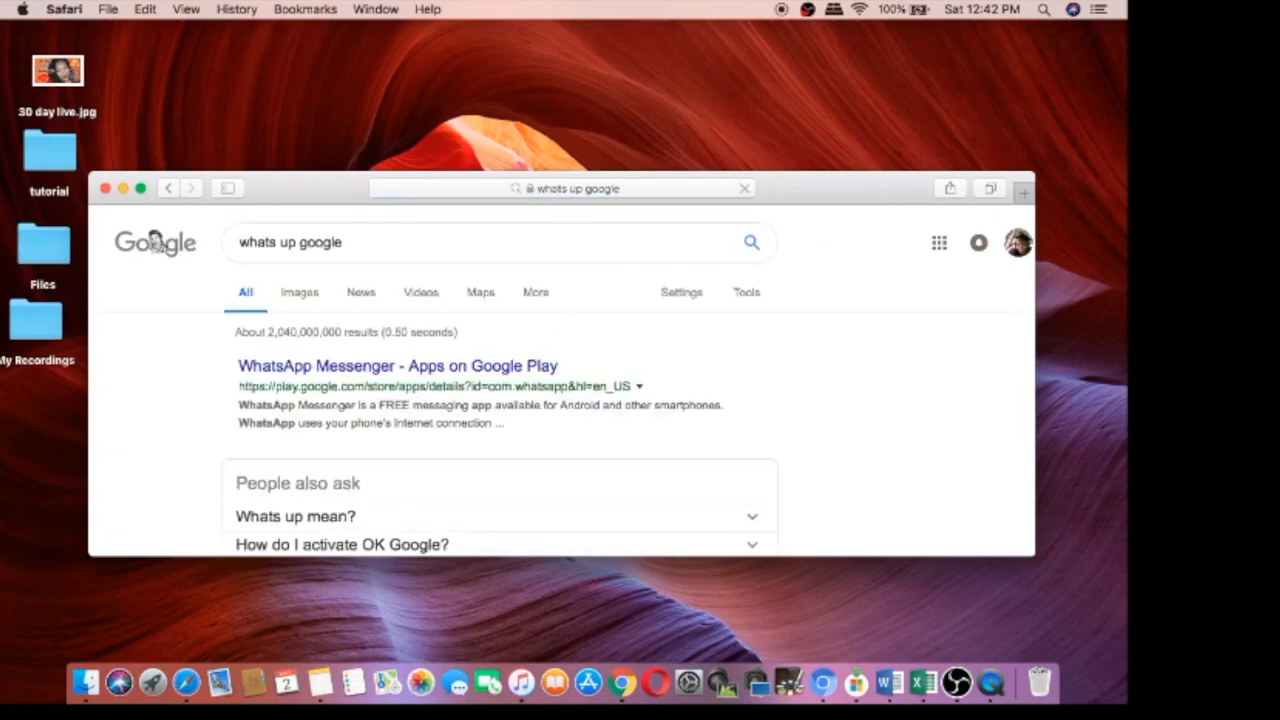
scroll(down, 3)
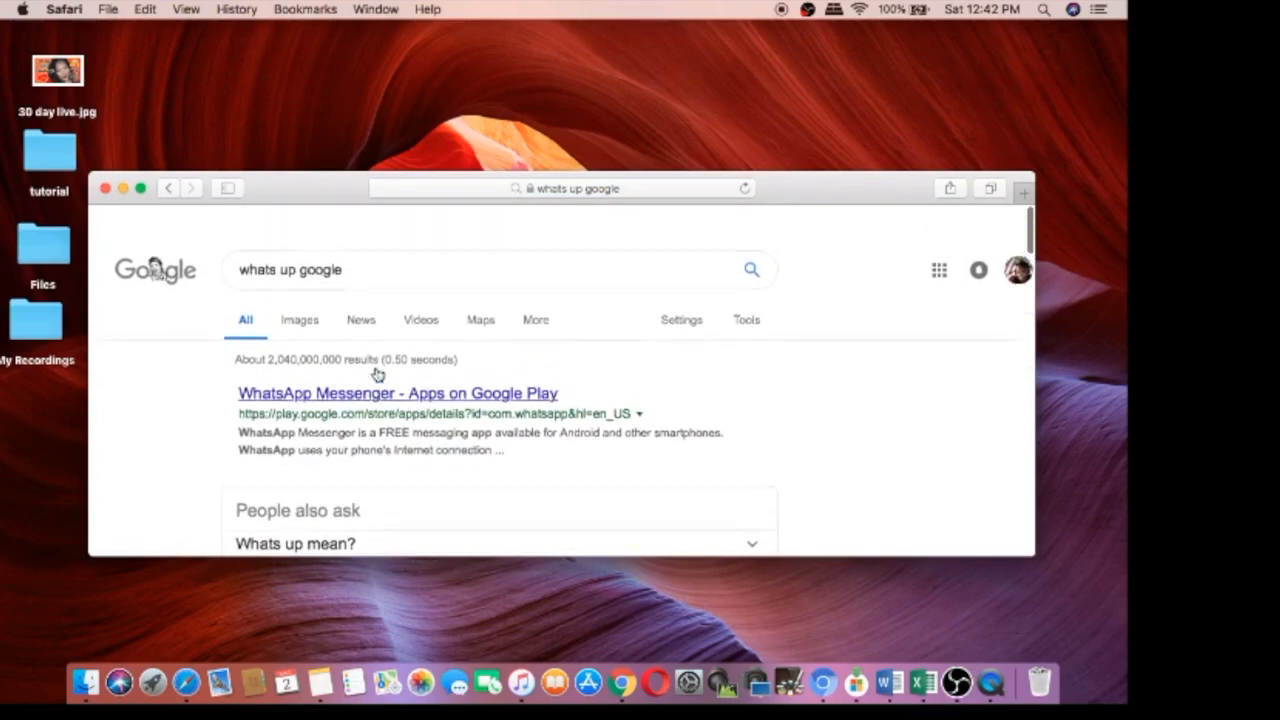
scroll(down, 3)
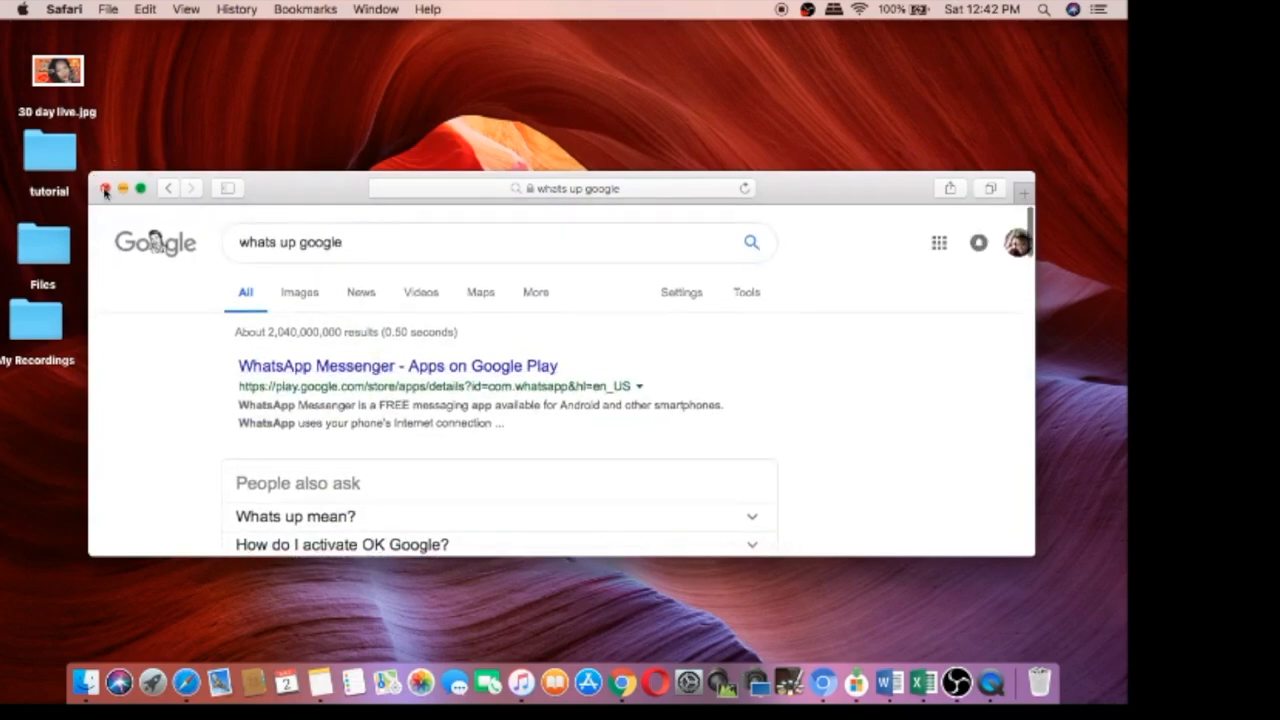
Close Safari and play back the unsaved recording with the volume turned down
click(105, 188)
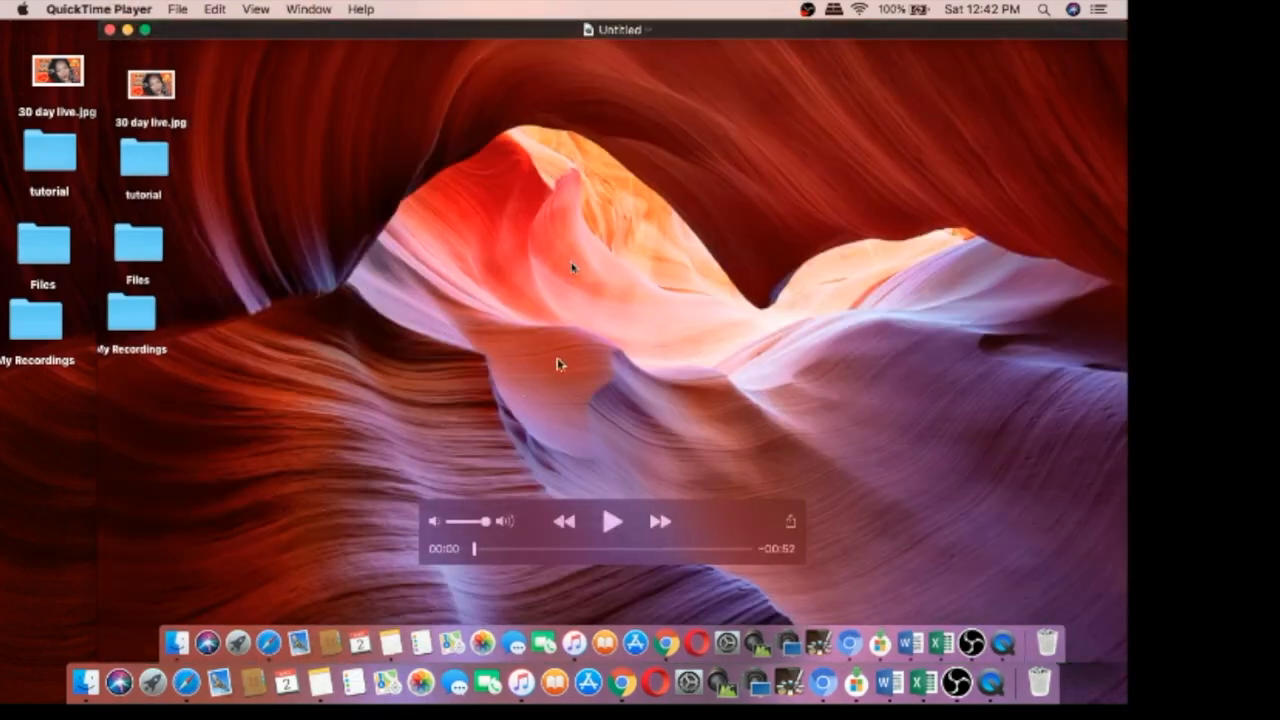
mouse_move(481, 412)
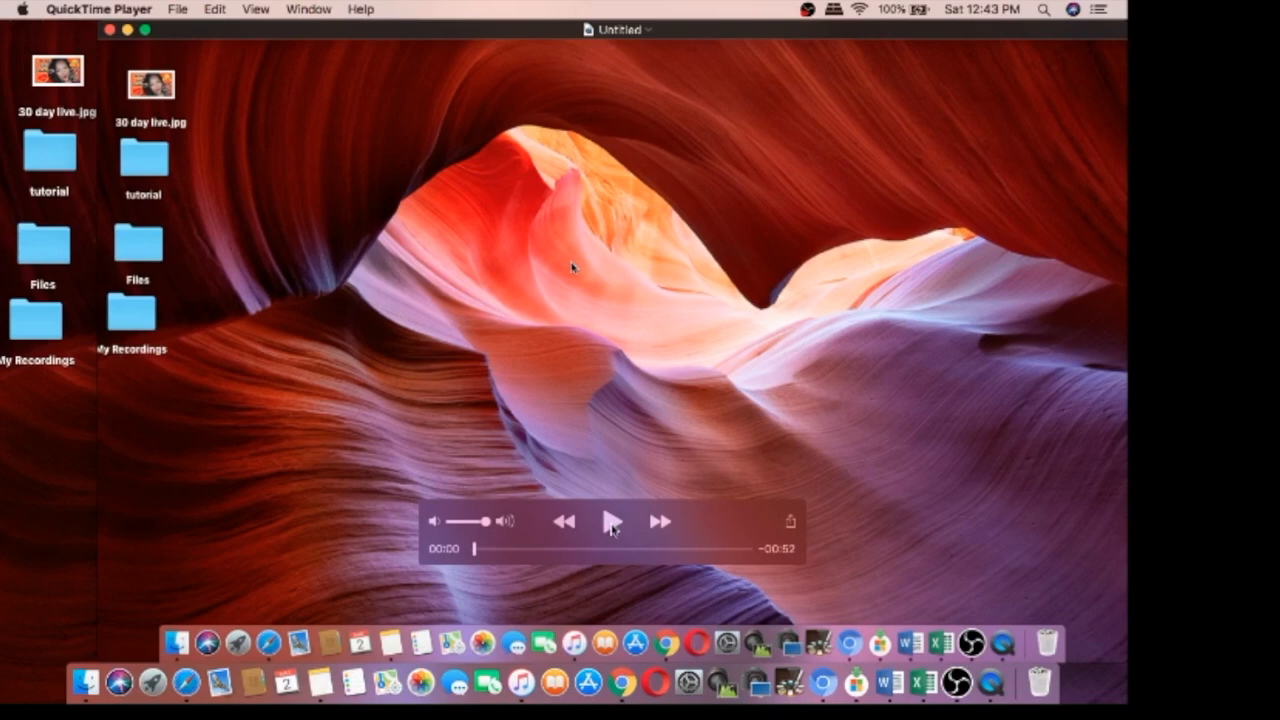
click(611, 519)
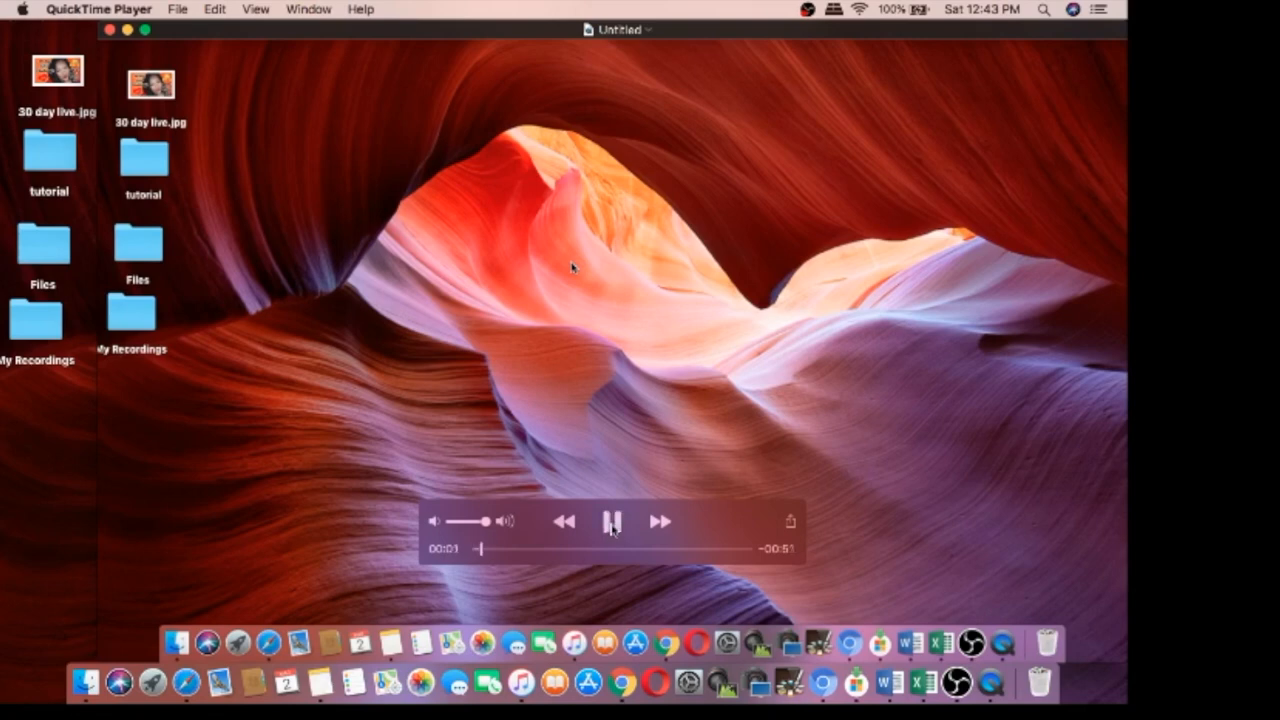
click(612, 521)
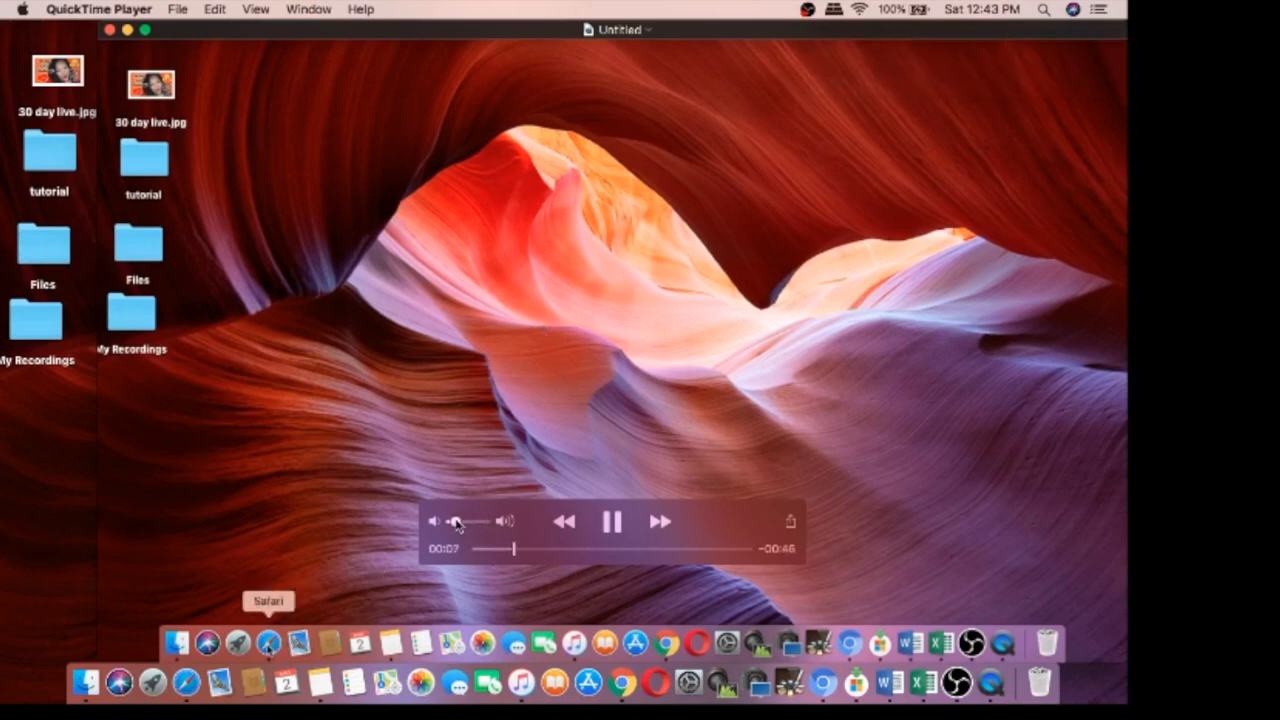
click(266, 642)
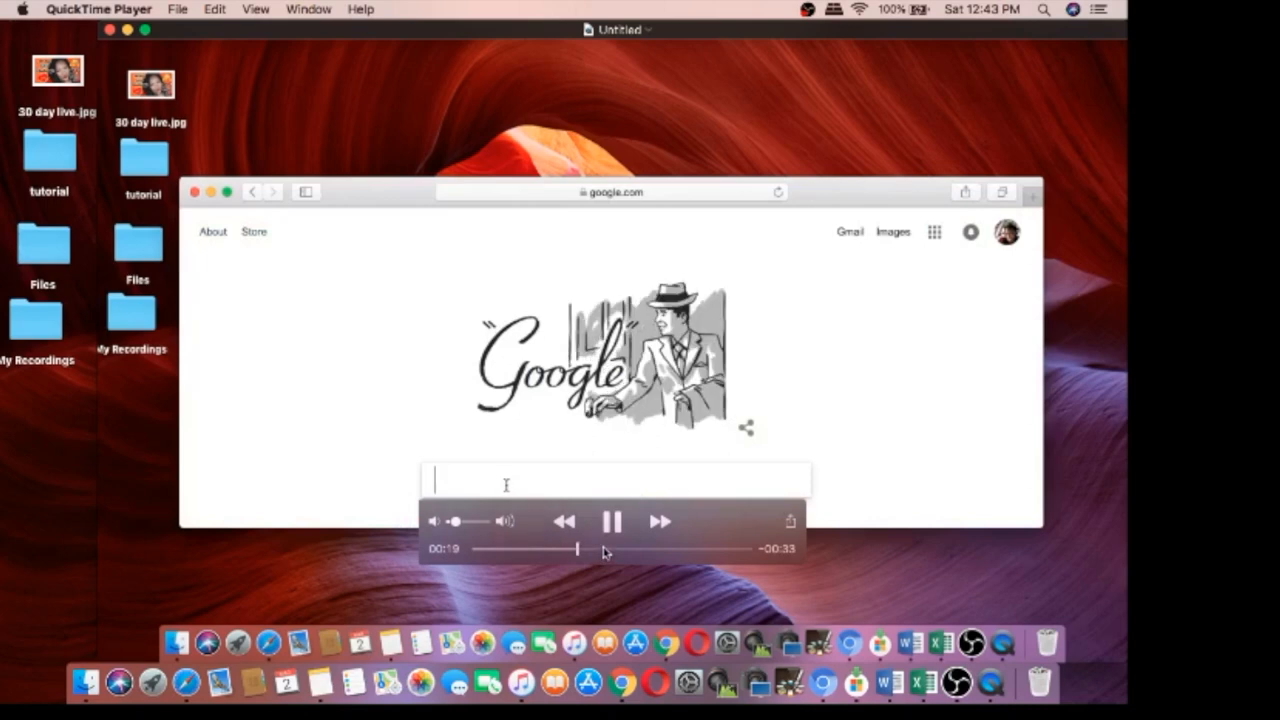
text(whats up google)
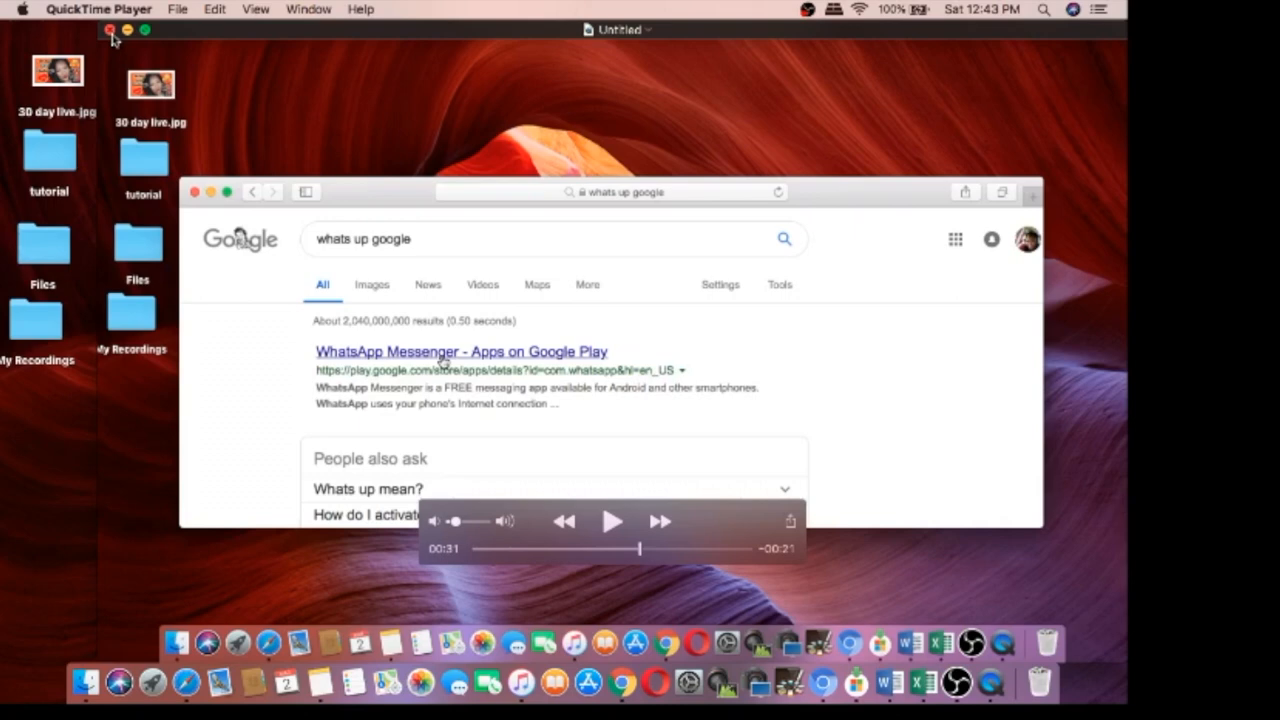
Close the recording and type 'test screen recording tut' as the export name
click(107, 34)
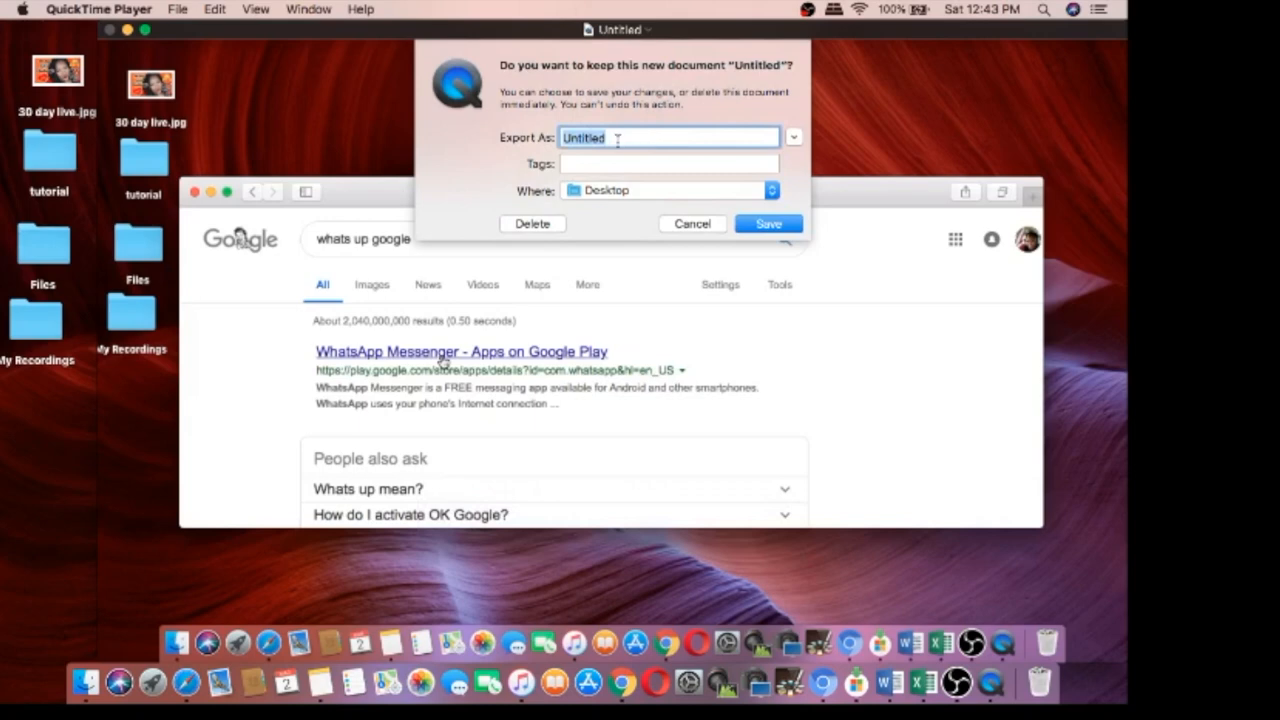
mouse_move(620, 138)
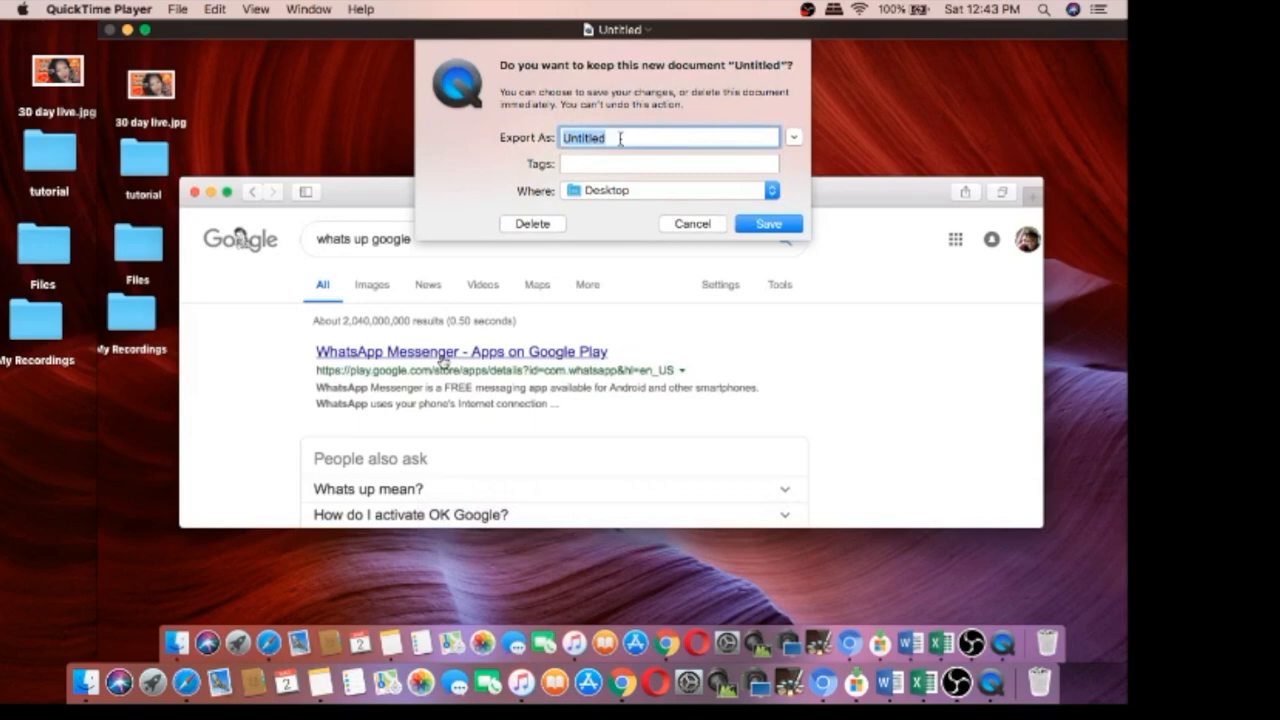
text(test re)
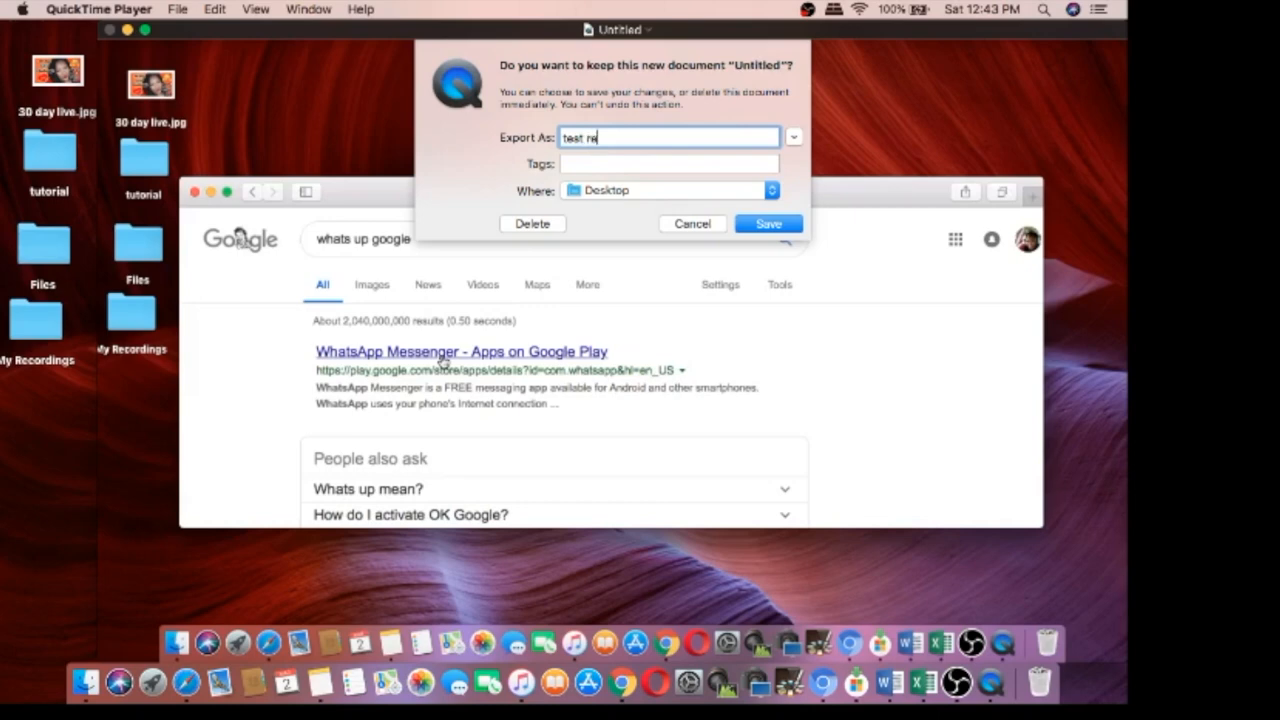
key(Backspace)
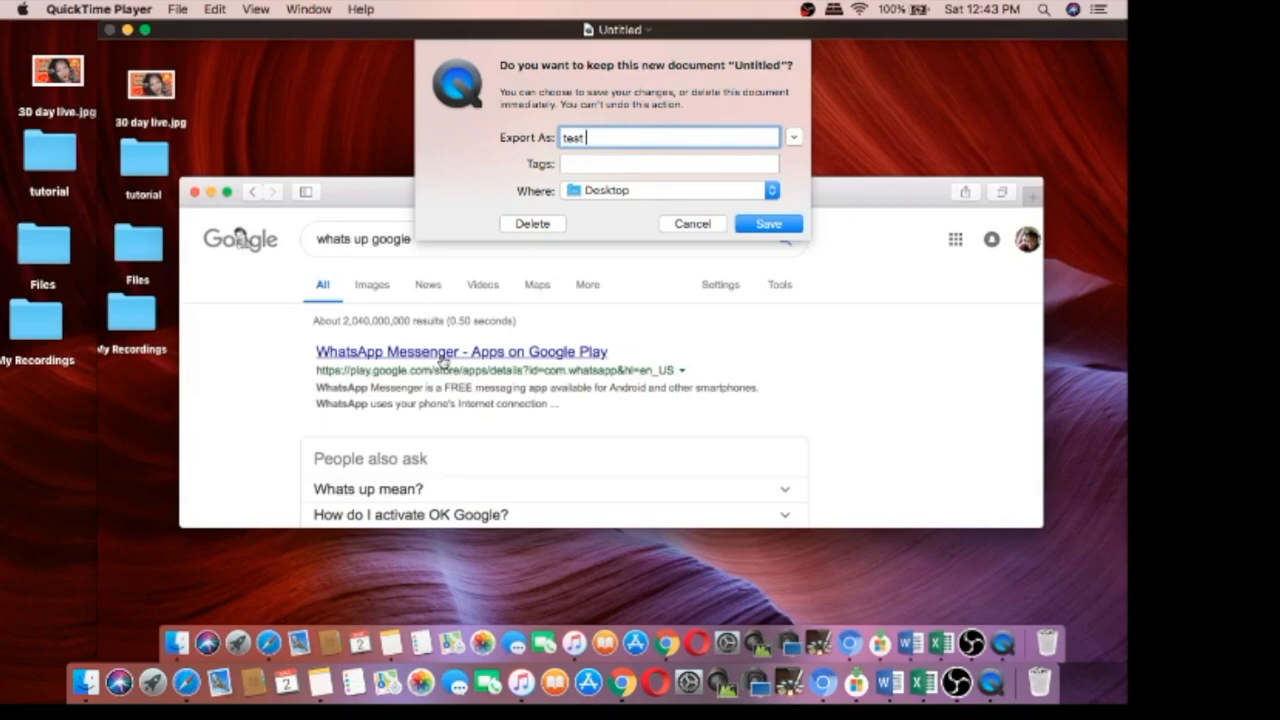
text(screen)
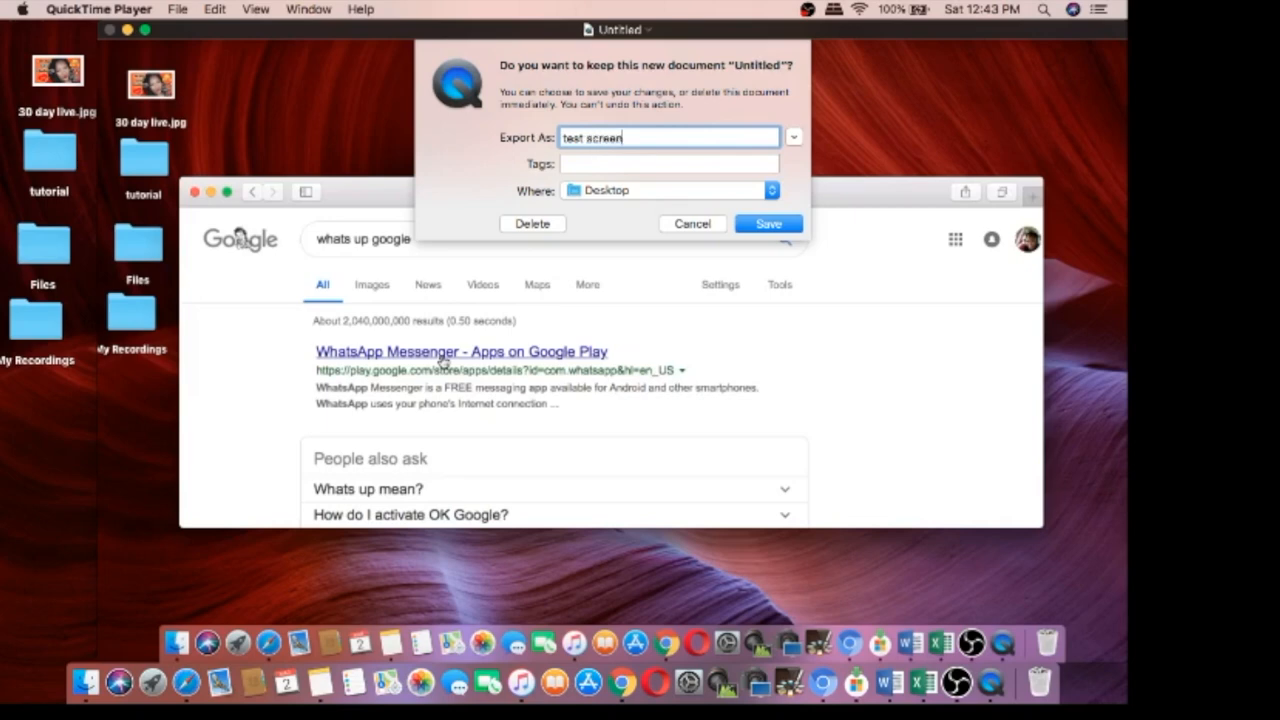
text(recording tut)
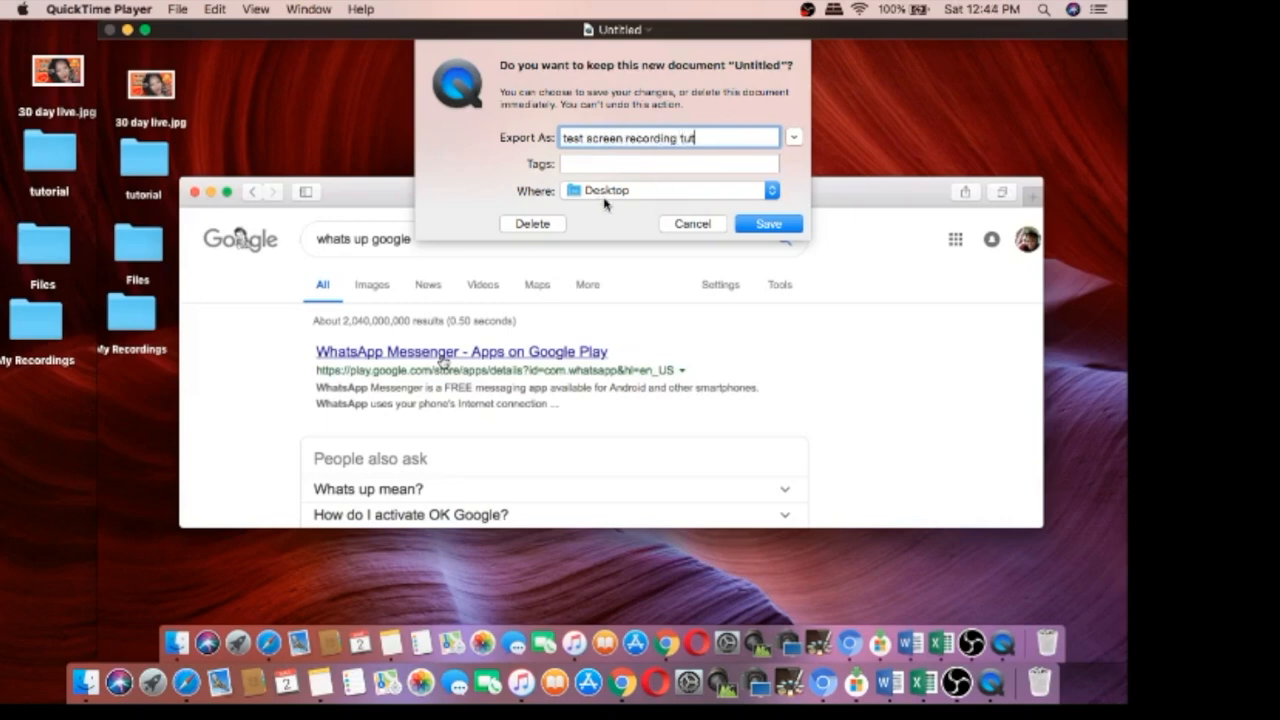
mouse_move(613, 199)
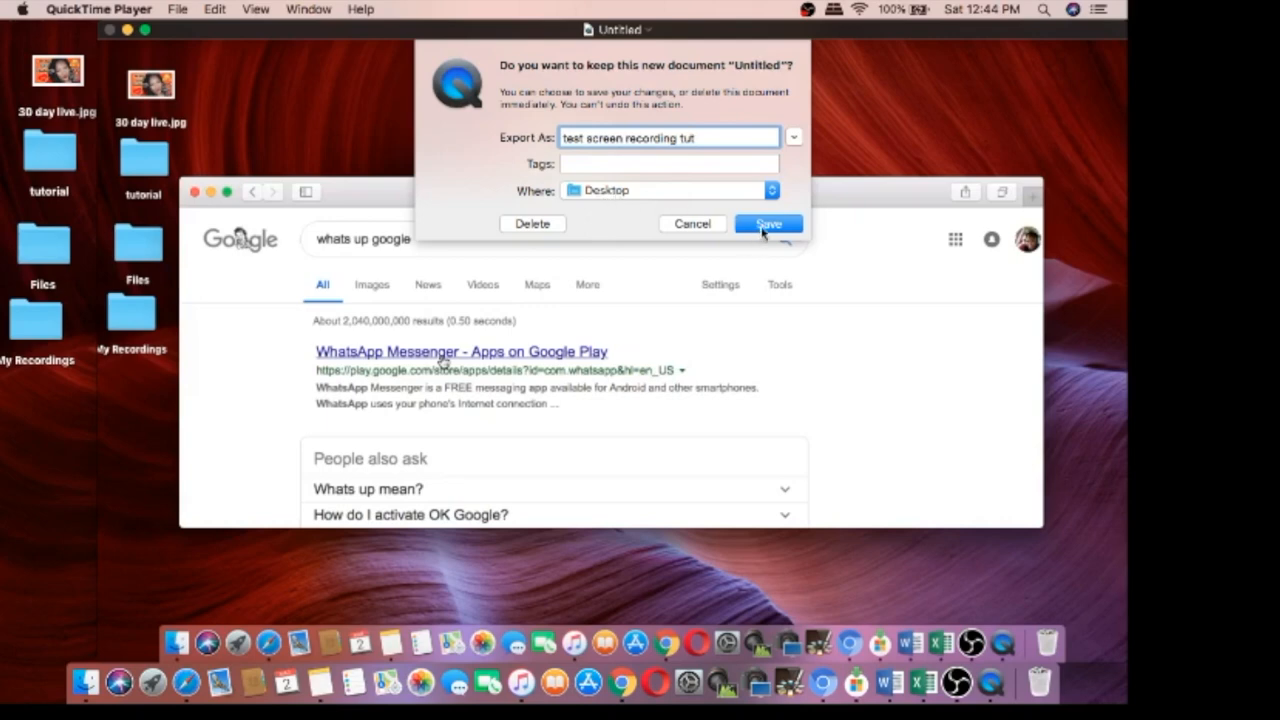
Save 'test screen recording tut' to the Desktop, then open it and play and pause it
click(768, 223)
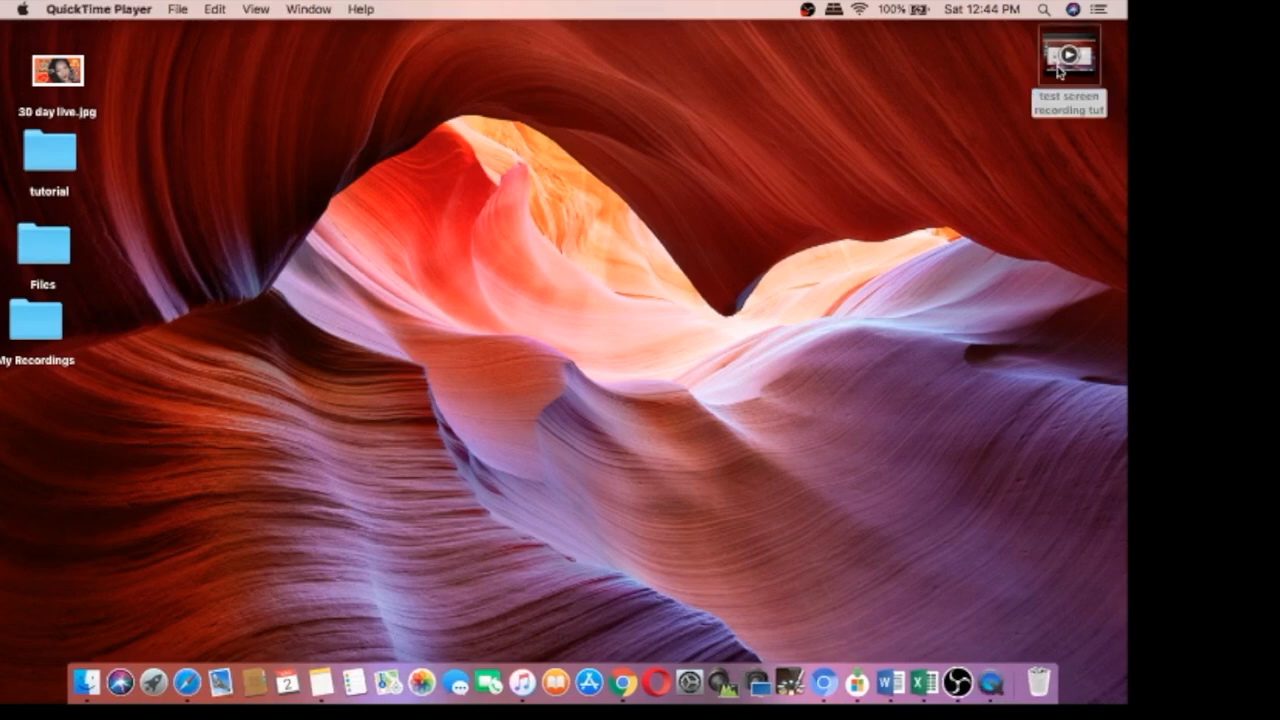
double_click(1070, 48)
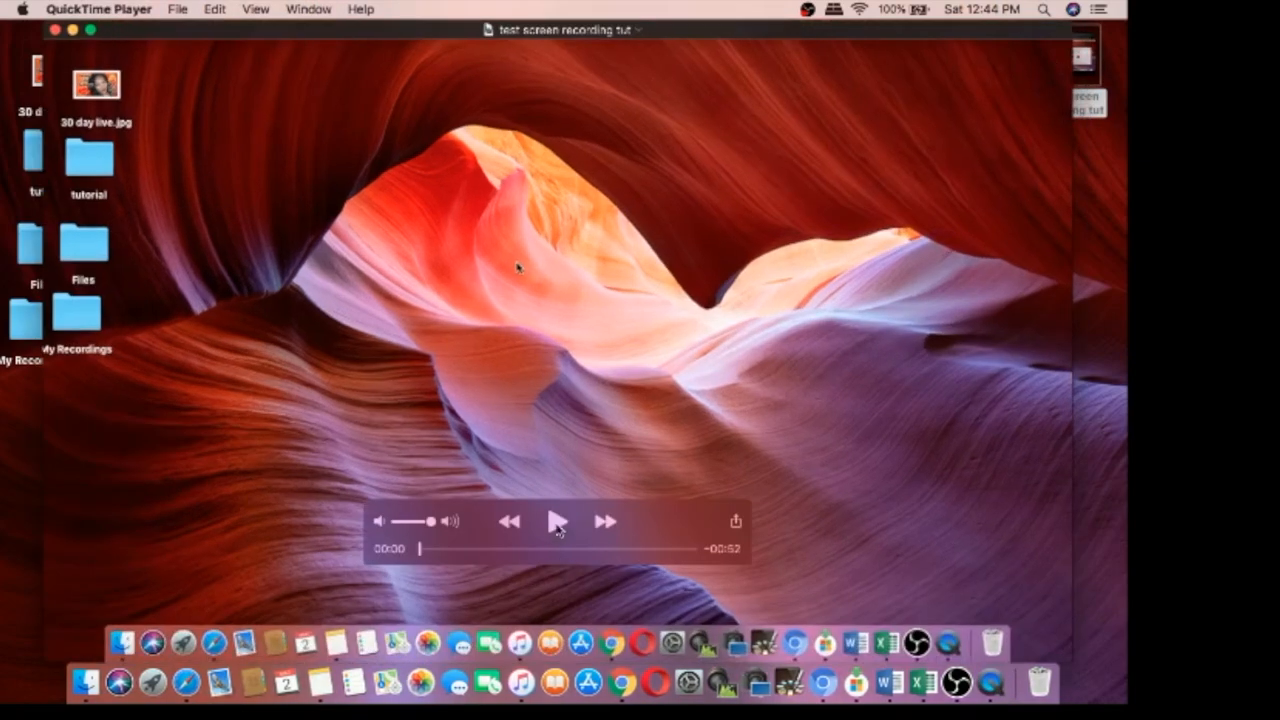
click(557, 521)
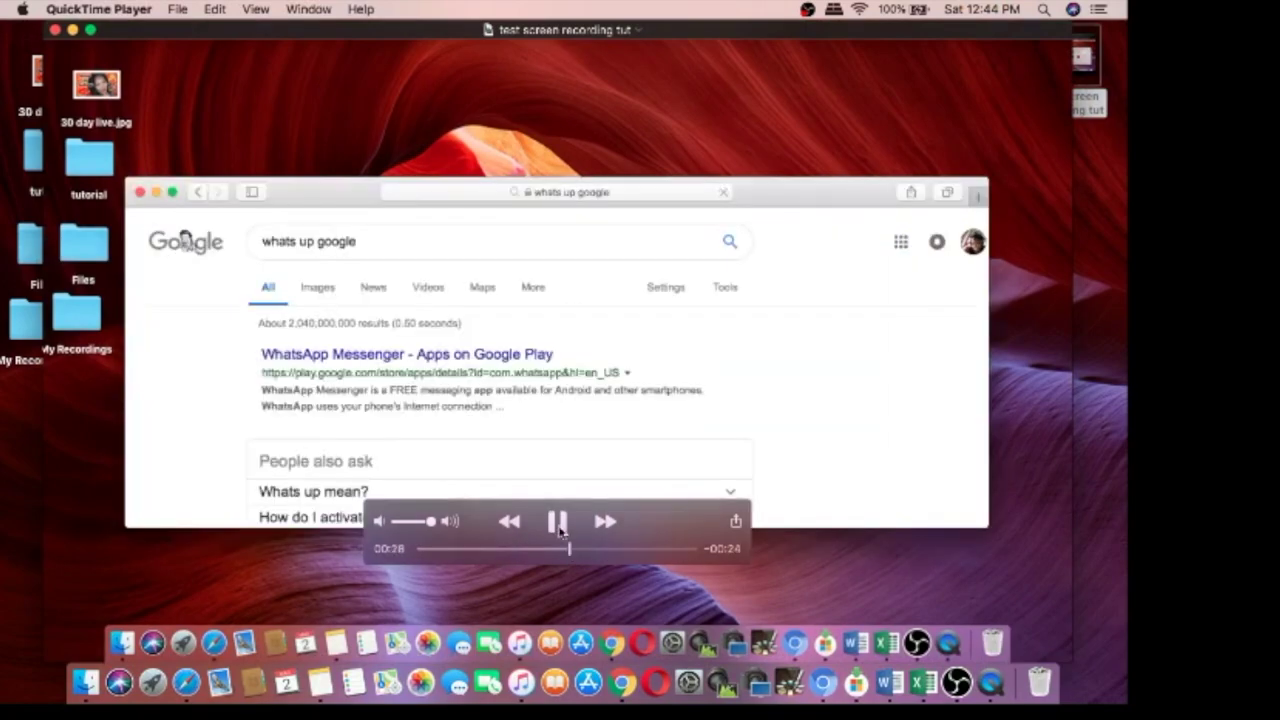
click(557, 522)
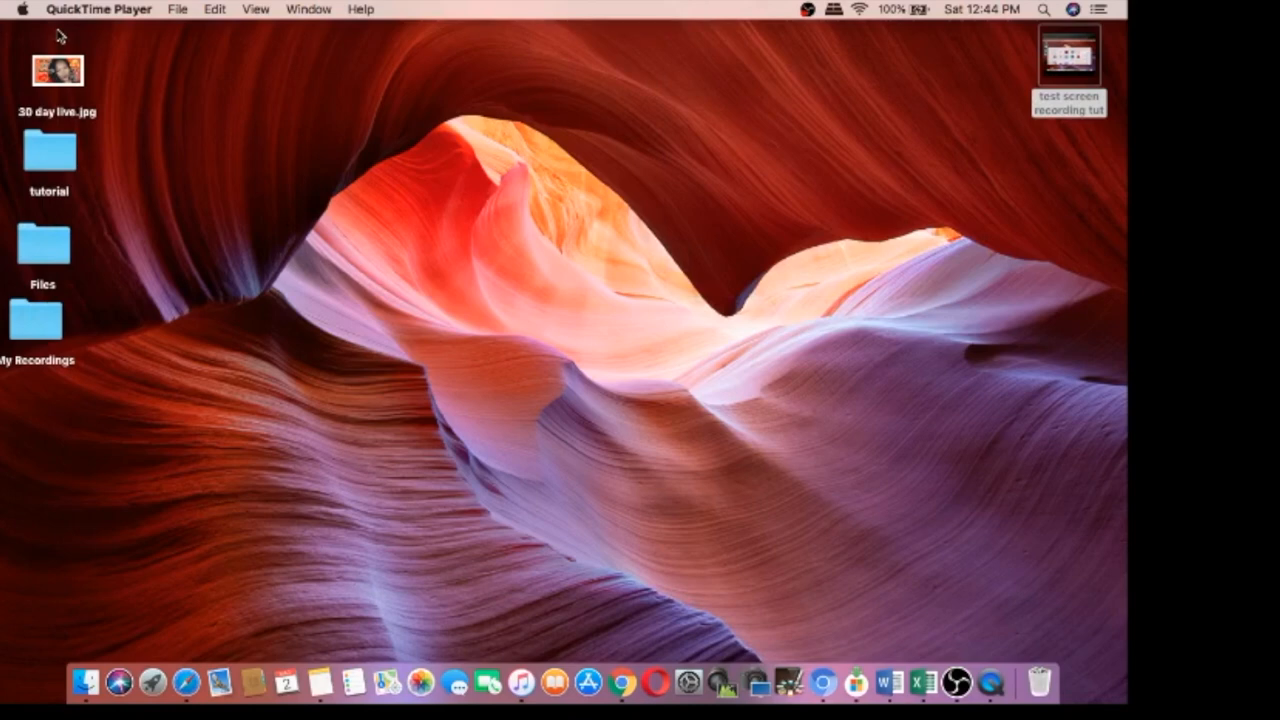
mouse_move(1086, 93)
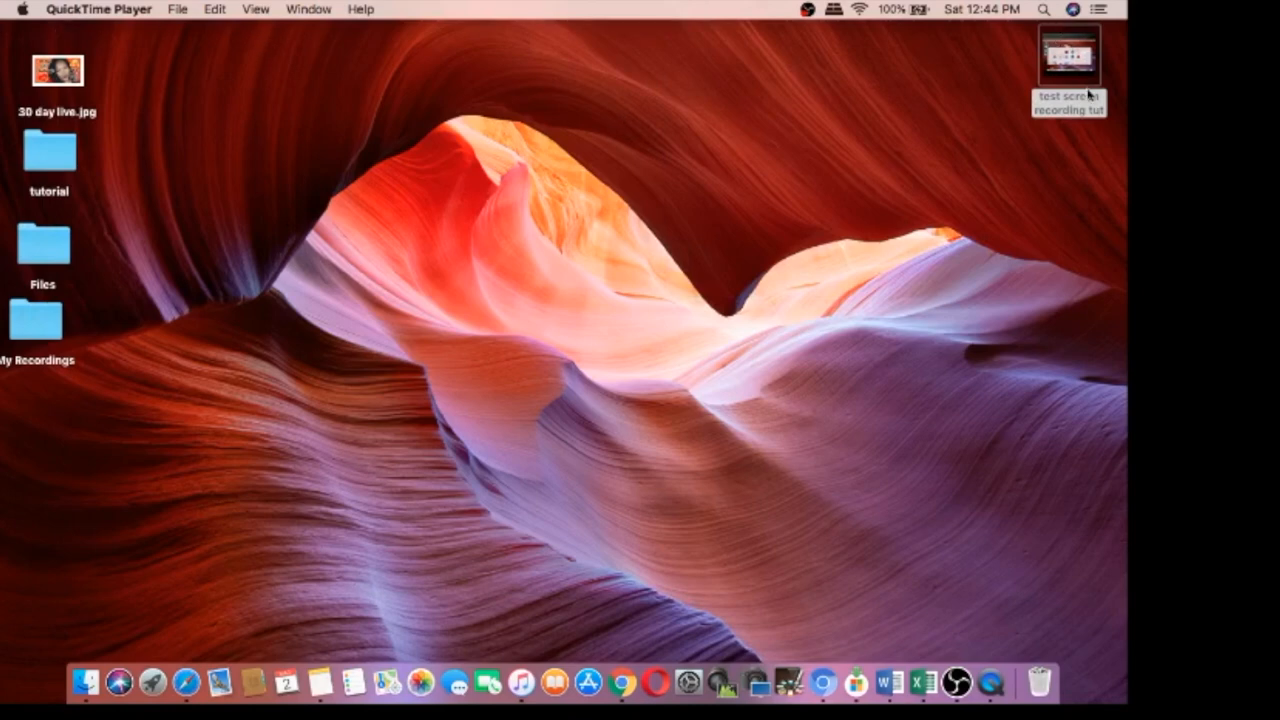
mouse_move(803, 451)
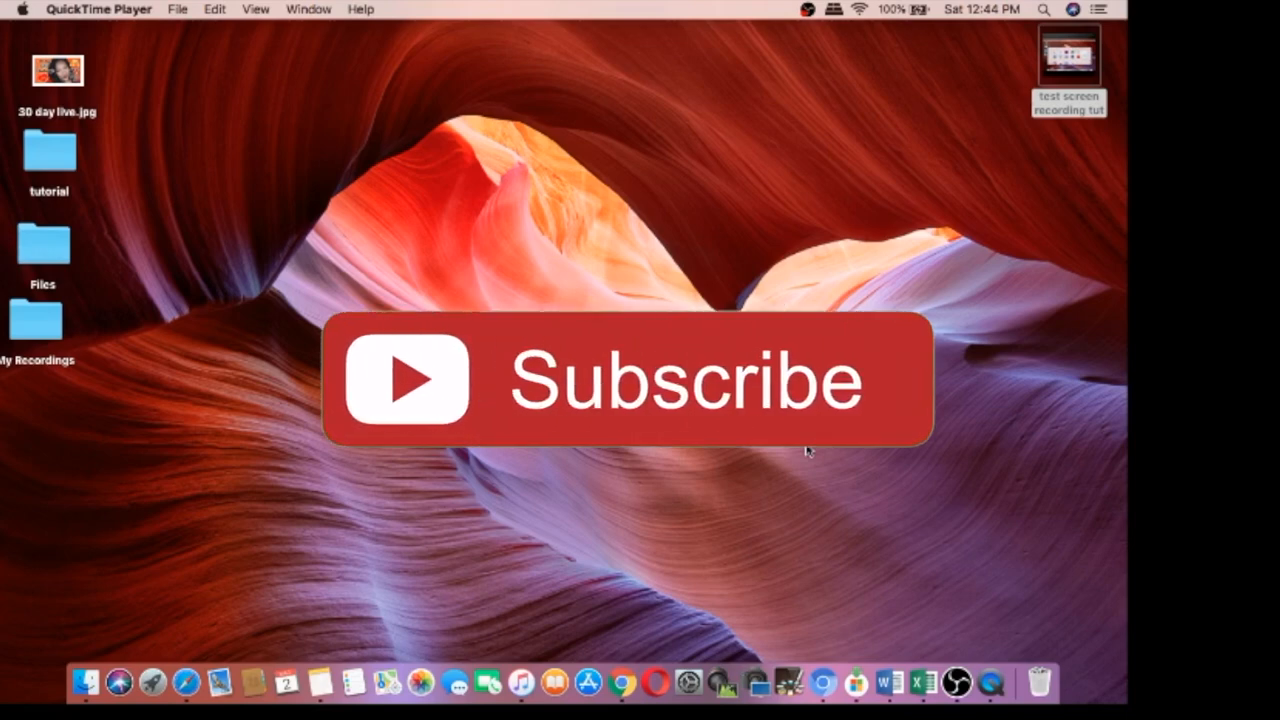
mouse_move(635, 425)
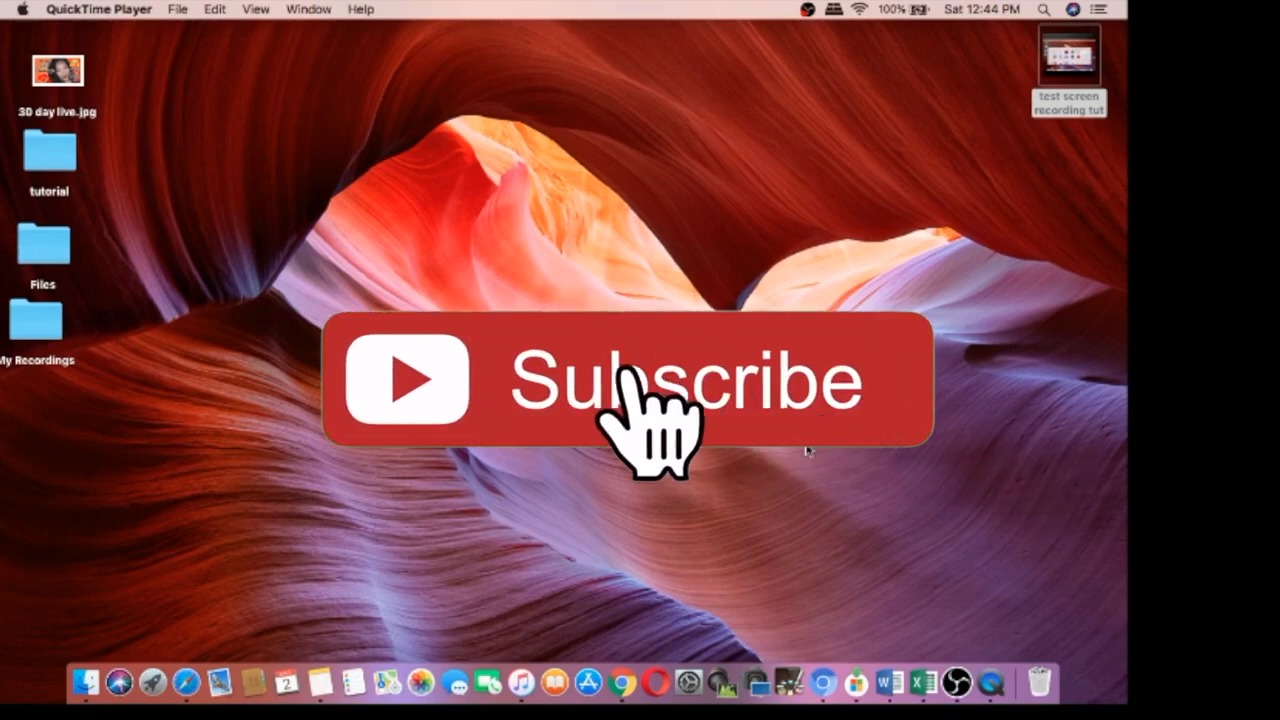
click(640, 395)
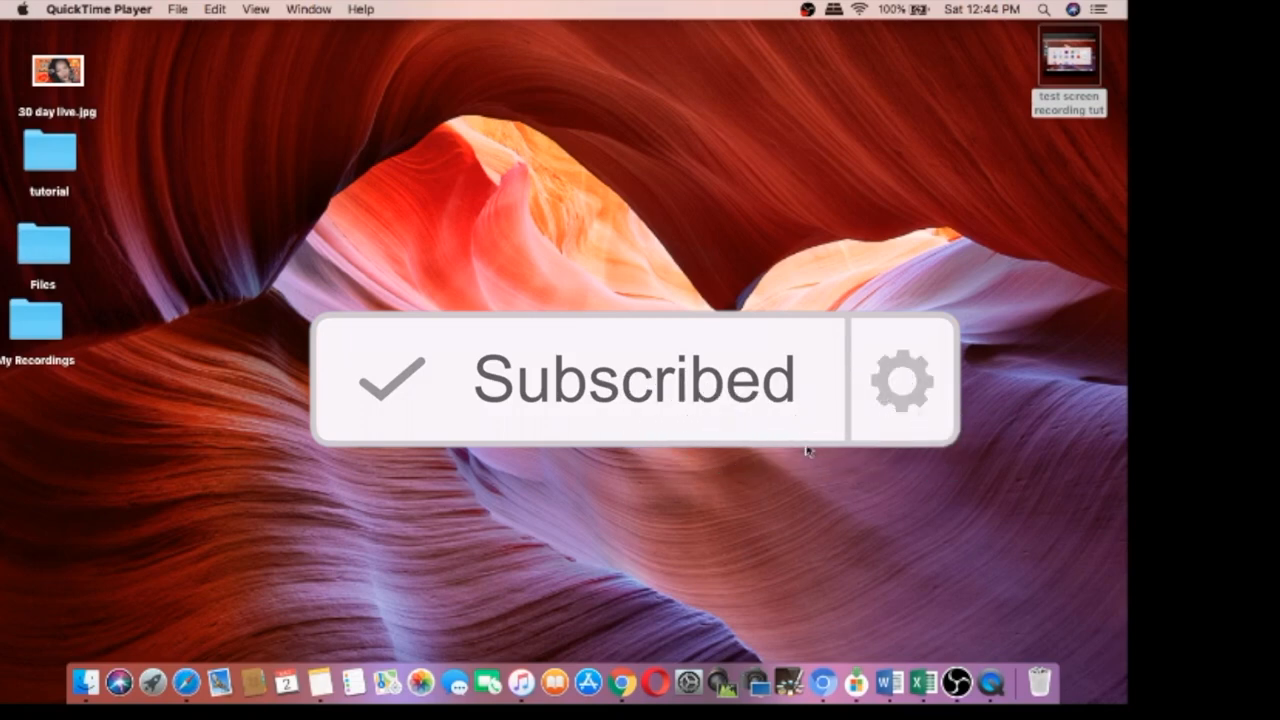